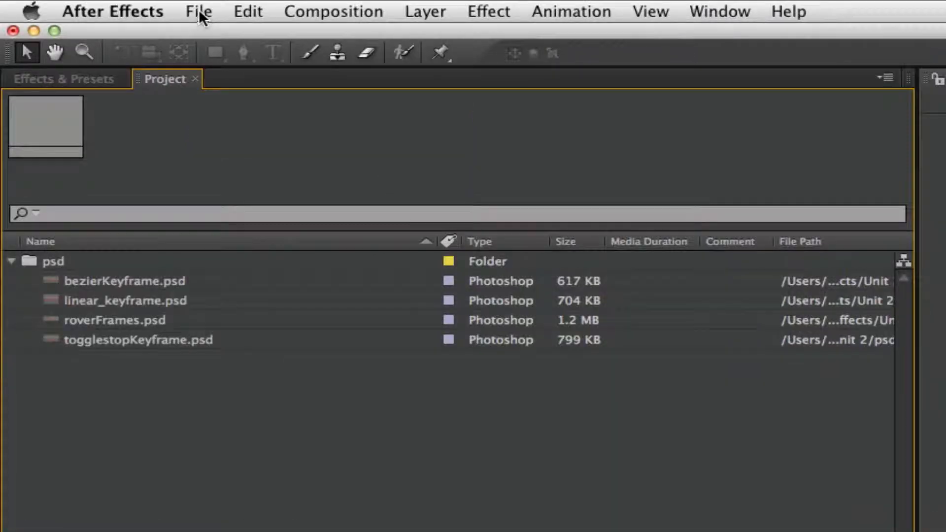
- Import several keyframe PSD files, review their footage details, and open linear_keyframe.psd
{"action": "left_click", "coordinate": [198, 12]}
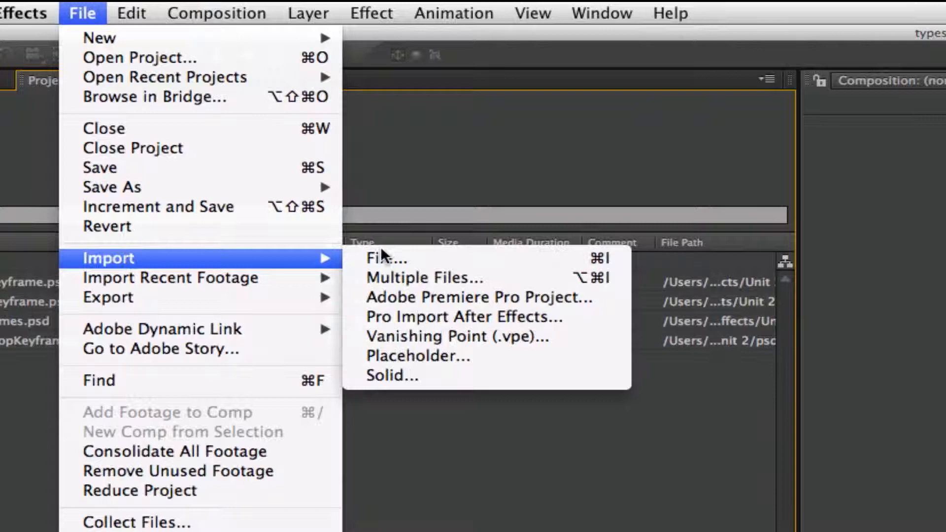
{"action": "mouse_move", "coordinate": [174, 266]}
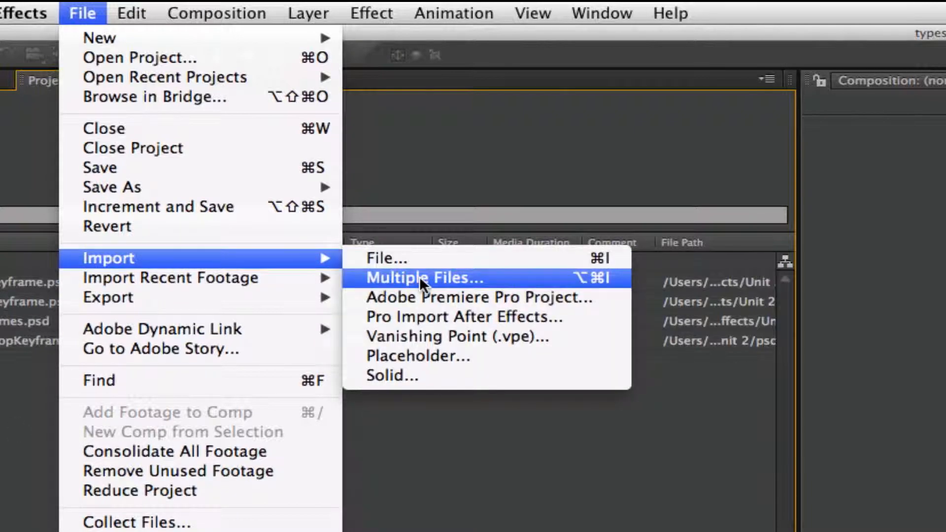
{"action": "left_click", "coordinate": [424, 278]}
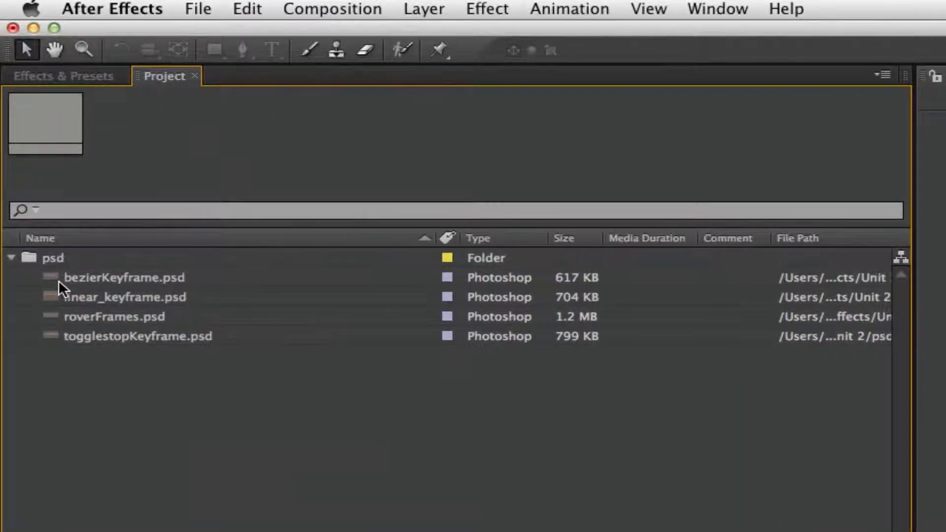
{"action": "left_click", "coordinate": [114, 316]}
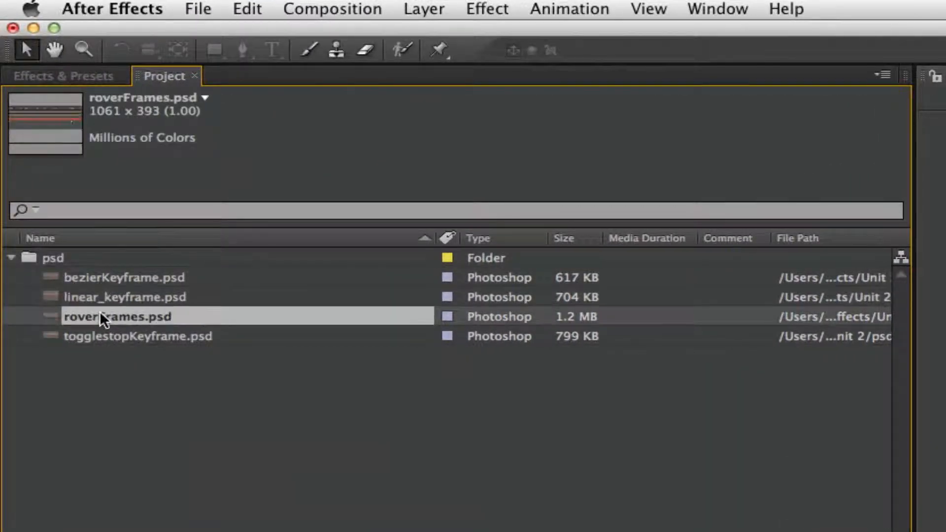
{"action": "left_click", "coordinate": [139, 336]}
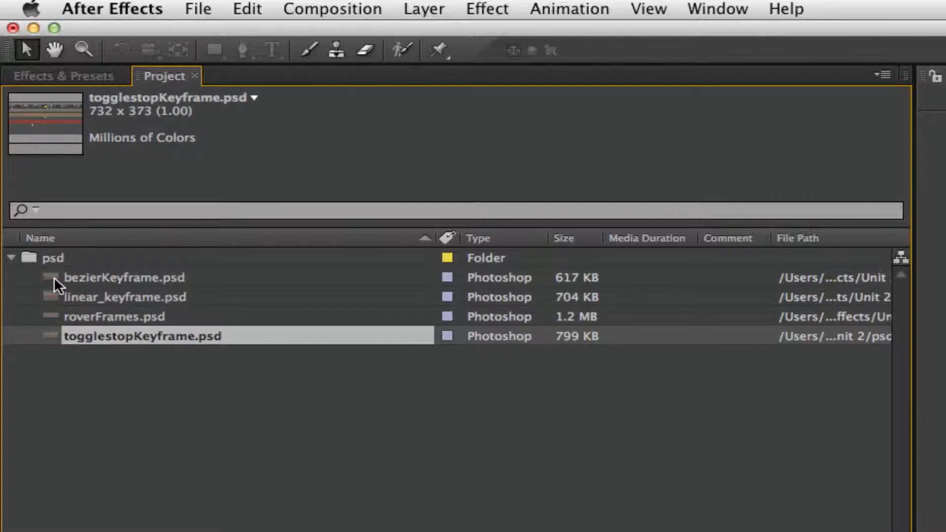
{"action": "left_click", "coordinate": [126, 277]}
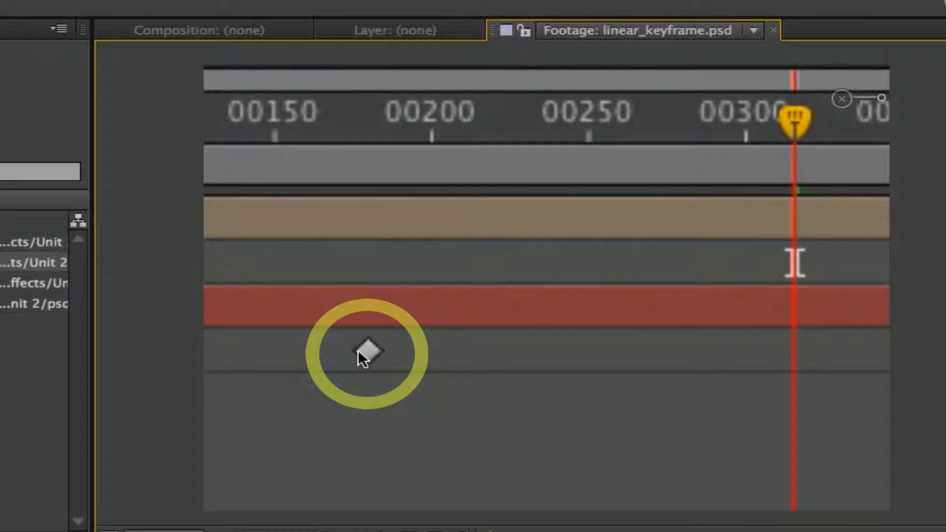
{"action": "mouse_move", "coordinate": [384, 367]}
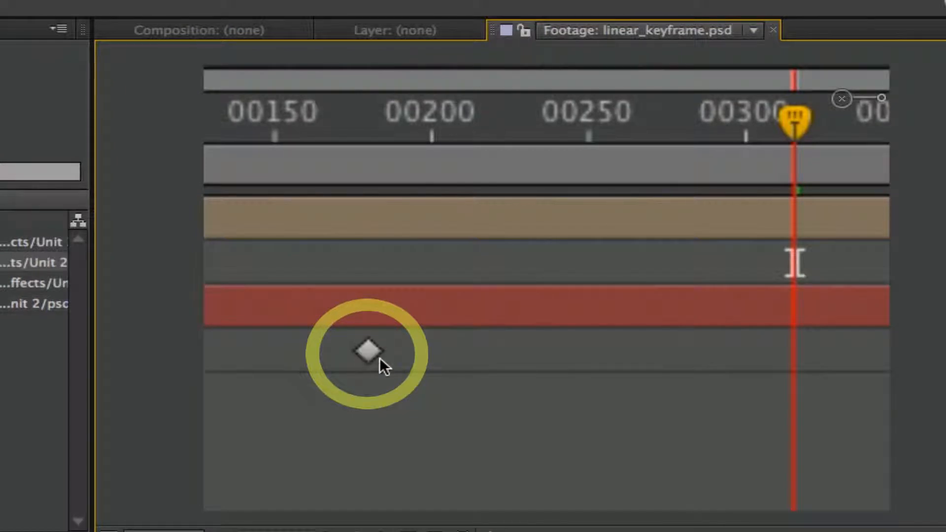
{"action": "left_click", "coordinate": [371, 353]}
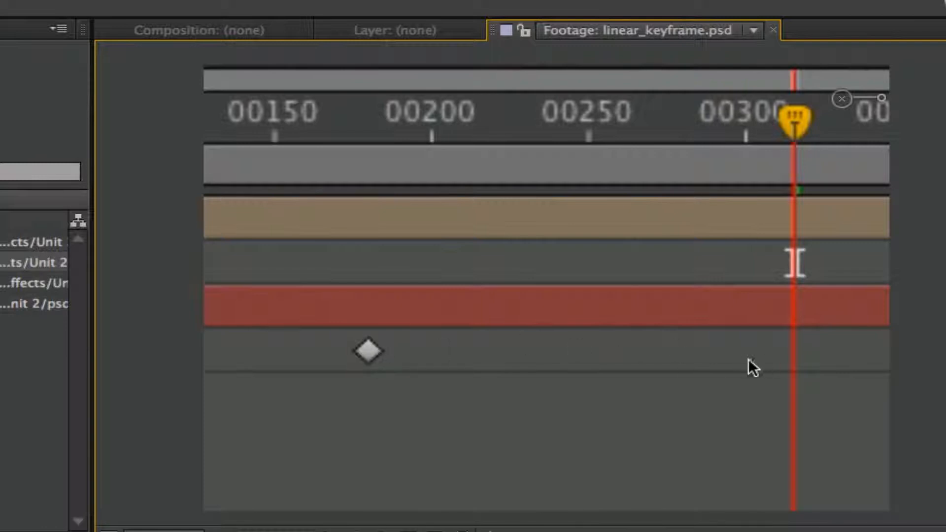
{"action": "mouse_move", "coordinate": [370, 355]}
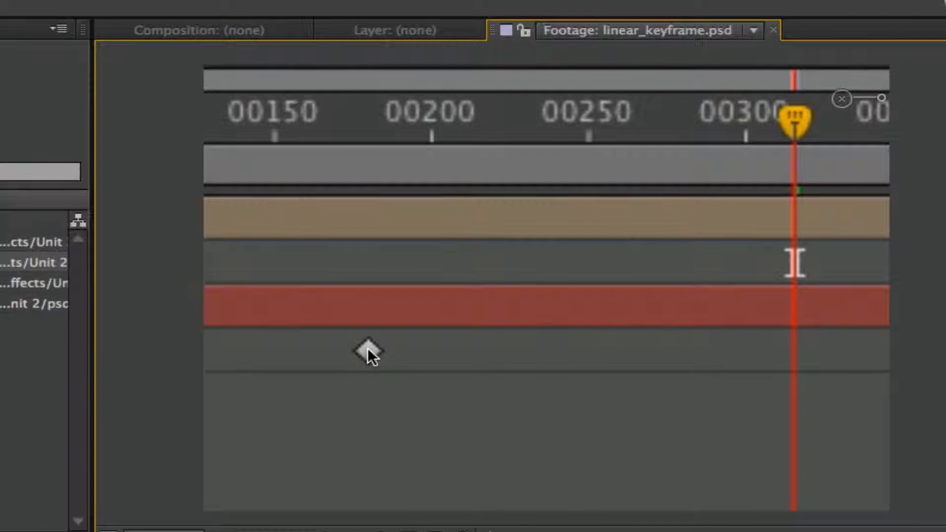
{"action": "mouse_move", "coordinate": [717, 362]}
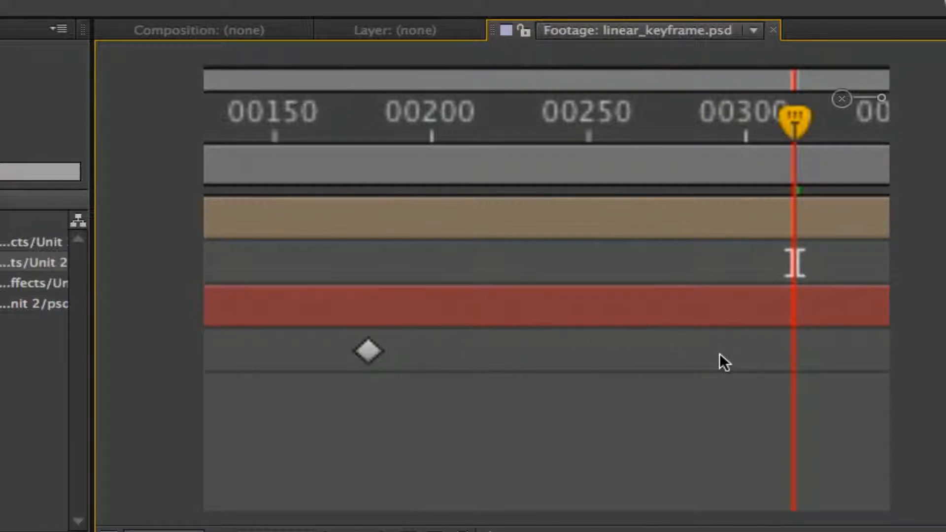
{"action": "mouse_move", "coordinate": [684, 371]}
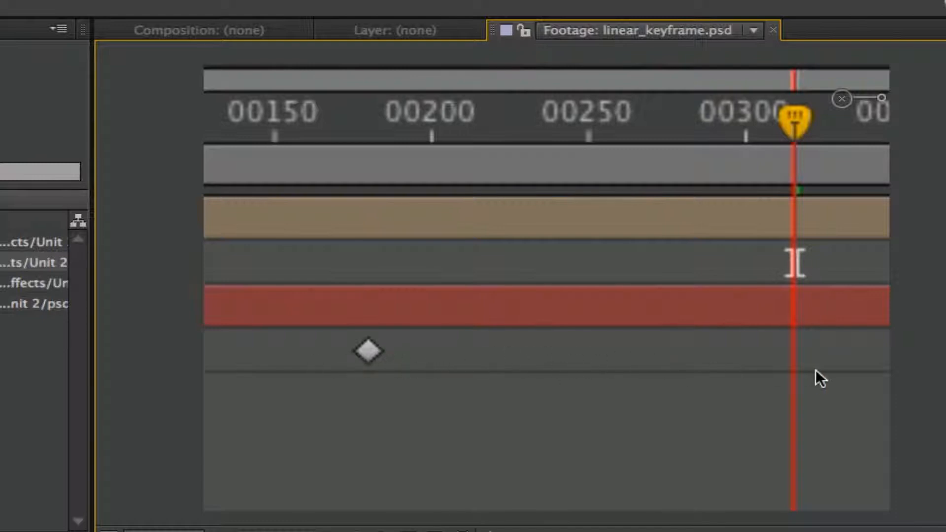
{"action": "mouse_move", "coordinate": [488, 359]}
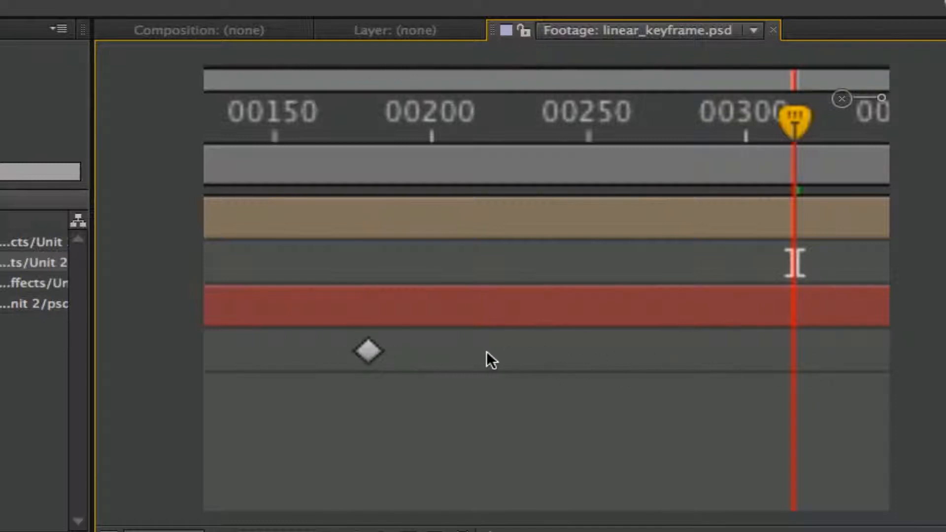
{"action": "mouse_move", "coordinate": [437, 371]}
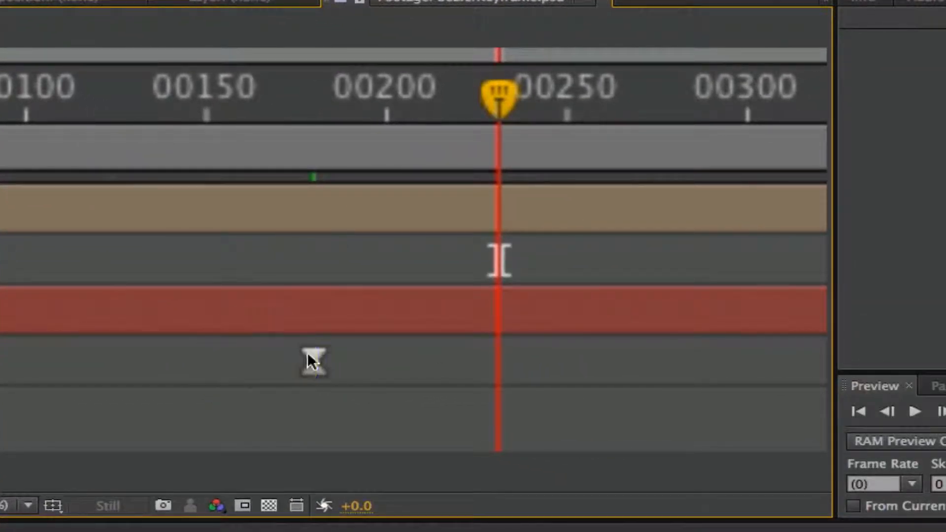
{"action": "mouse_move", "coordinate": [217, 372]}
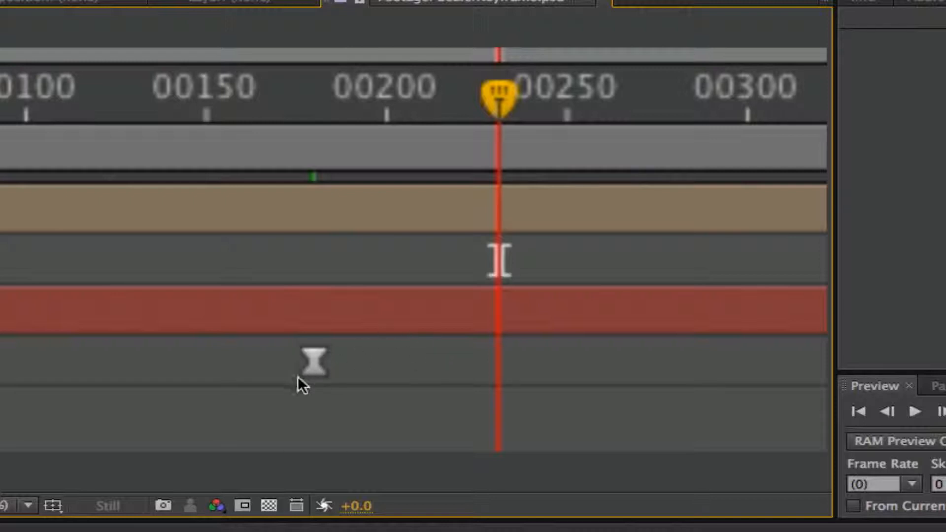
{"action": "mouse_move", "coordinate": [335, 368]}
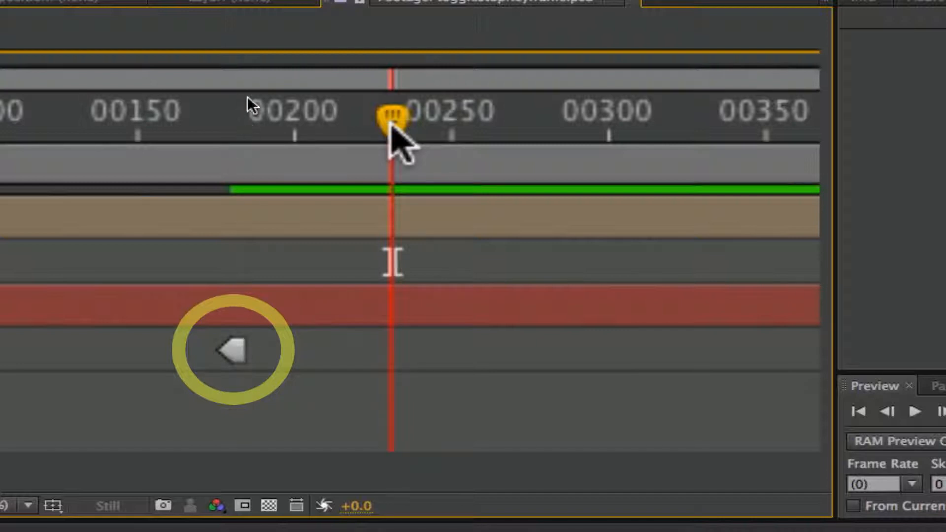
{"action": "mouse_move", "coordinate": [231, 357]}
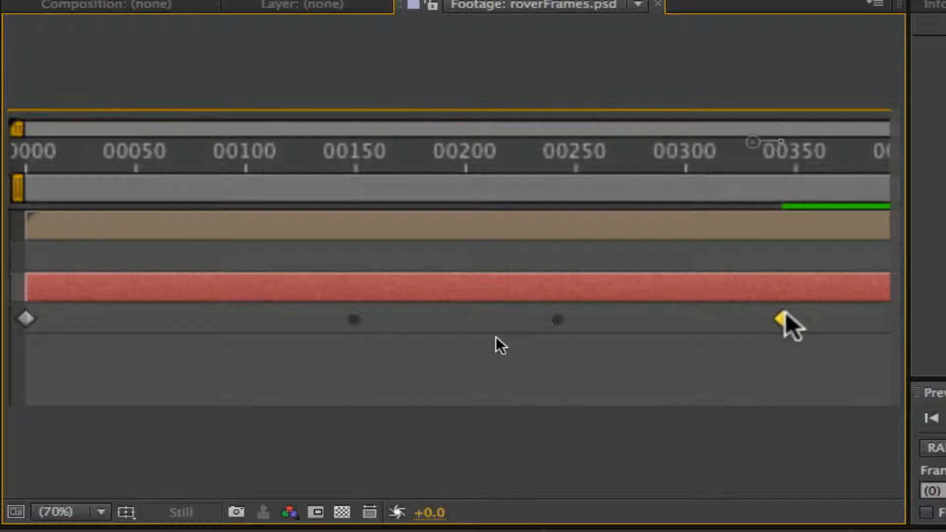
{"action": "mouse_move", "coordinate": [777, 343]}
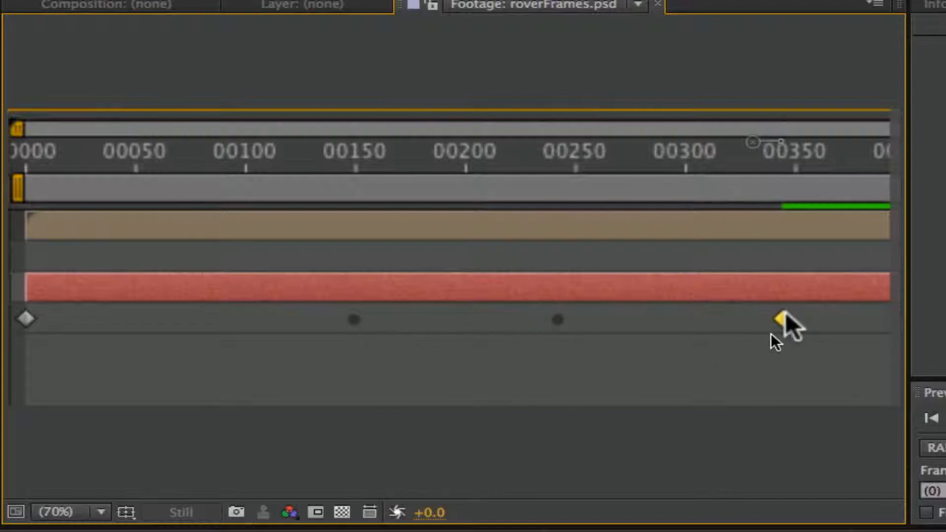
{"action": "mouse_move", "coordinate": [814, 322]}
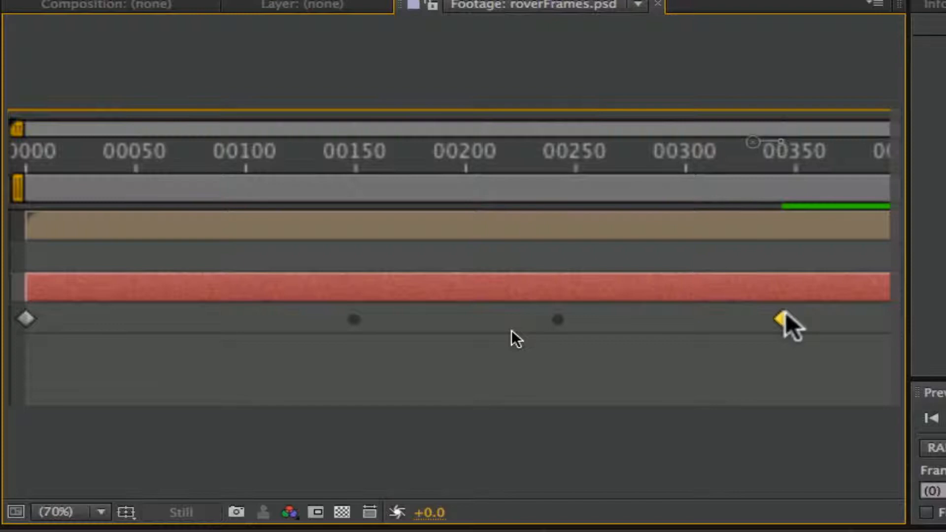
{"action": "mouse_move", "coordinate": [513, 333]}
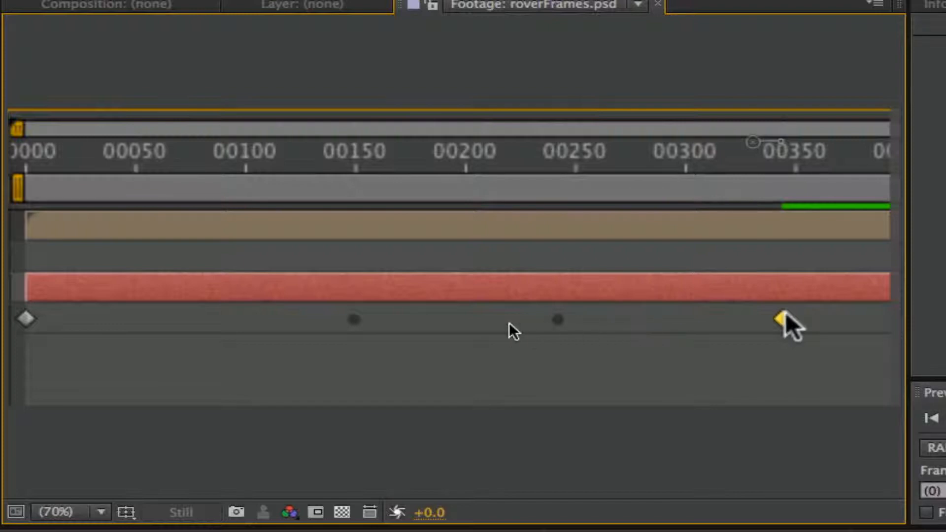
{"action": "mouse_move", "coordinate": [513, 332]}
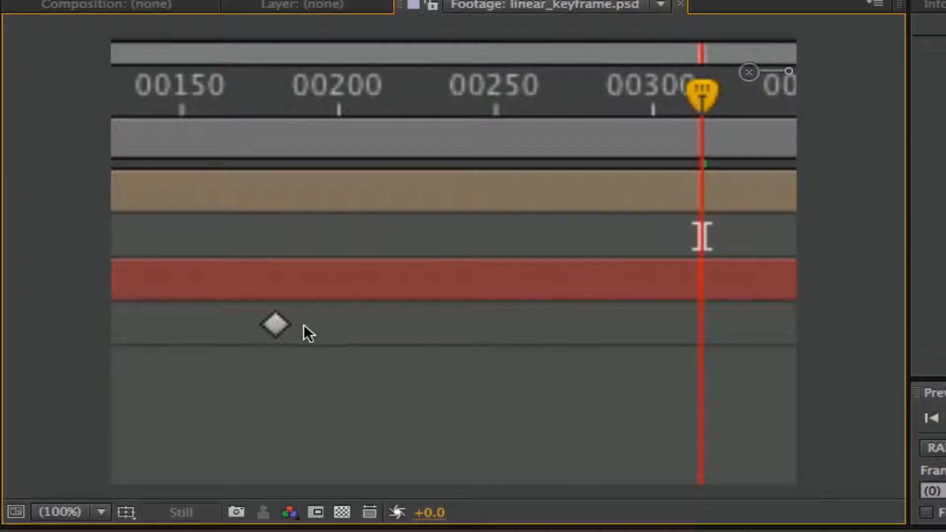
{"action": "mouse_move", "coordinate": [288, 330]}
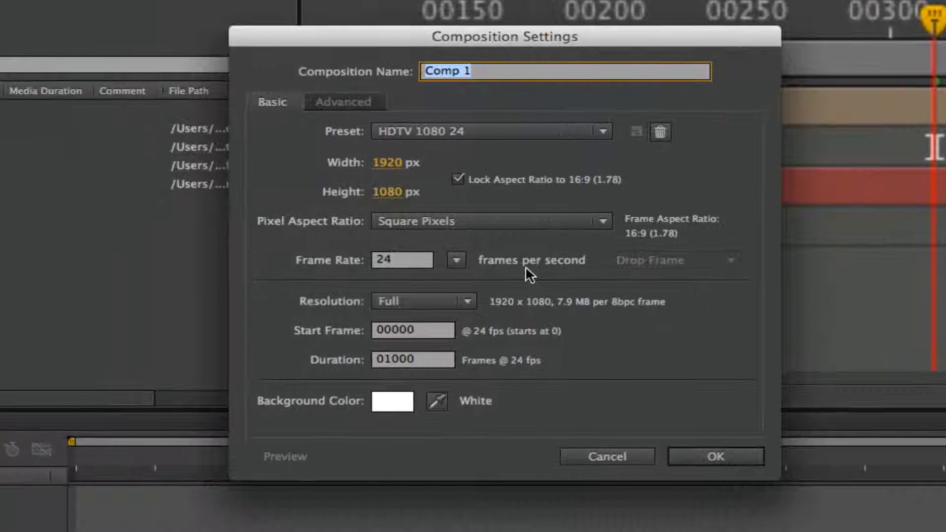
- Confirm the HDTV 1080 24 fps settings for Comp 1 with a white background
{"action": "left_click", "coordinate": [714, 457]}
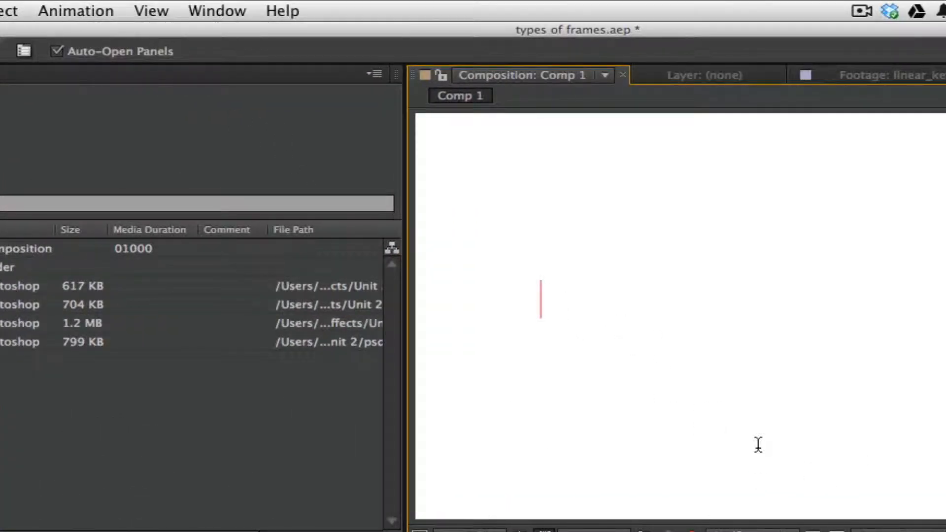
- Type the letter B and set its Helvetica font style to Bold
{"action": "type", "text": "B"}
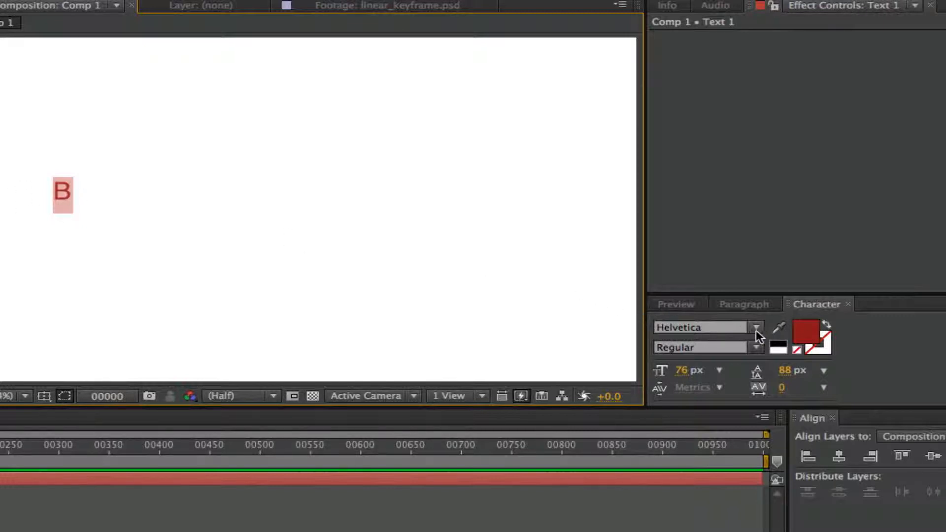
{"action": "mouse_move", "coordinate": [753, 333]}
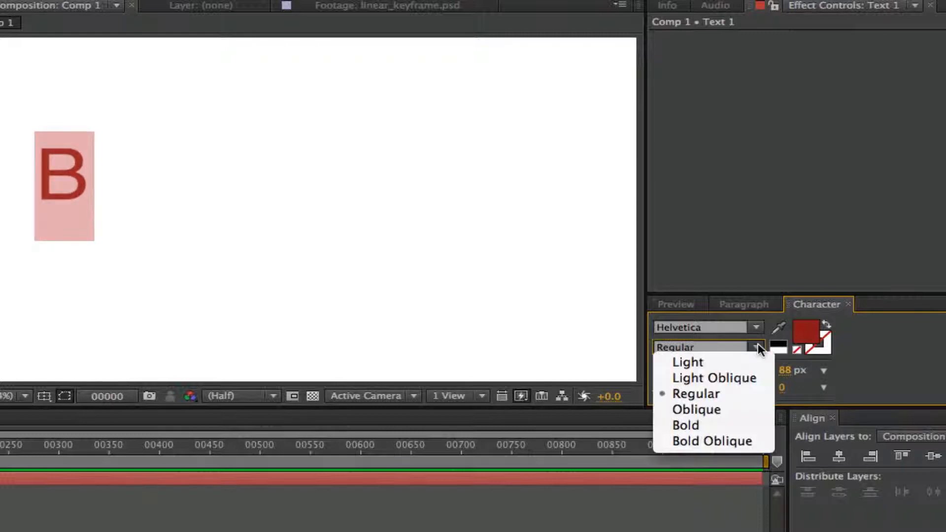
{"action": "mouse_move", "coordinate": [685, 425]}
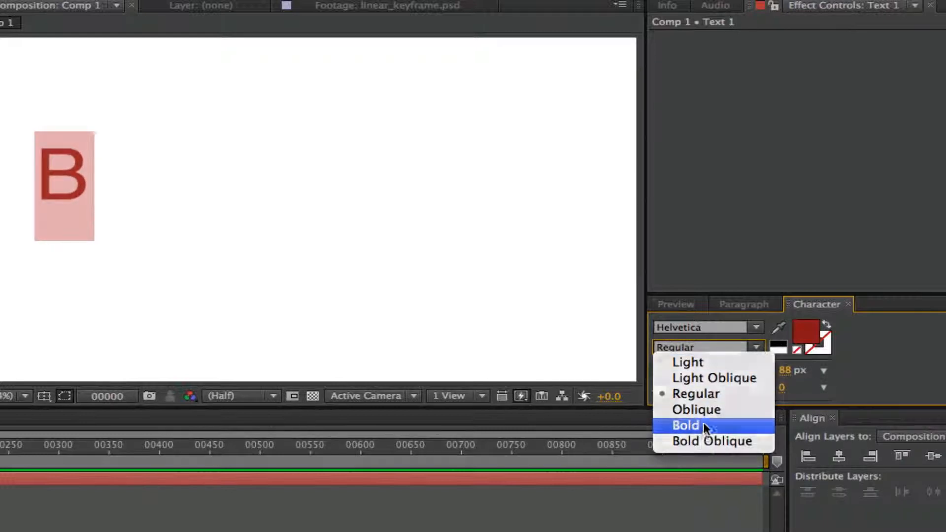
{"action": "left_click", "coordinate": [685, 425]}
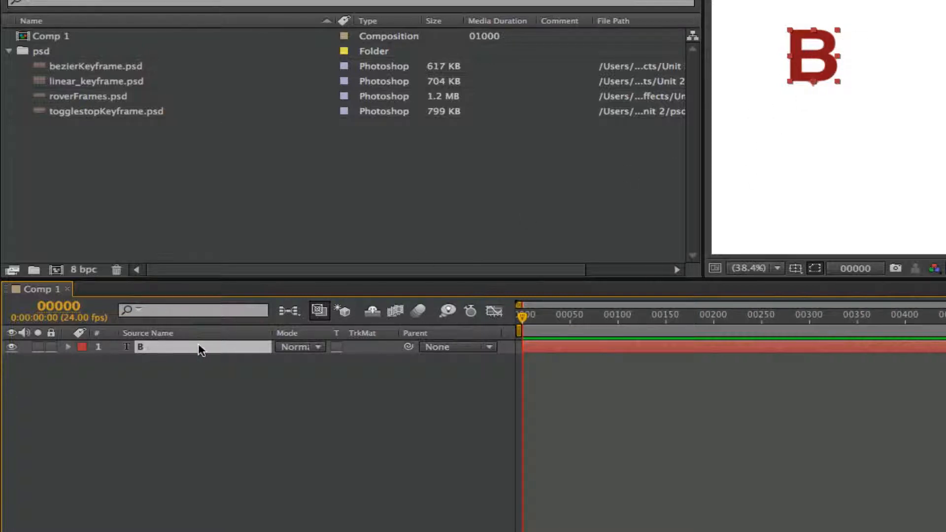
{"action": "mouse_move", "coordinate": [187, 349]}
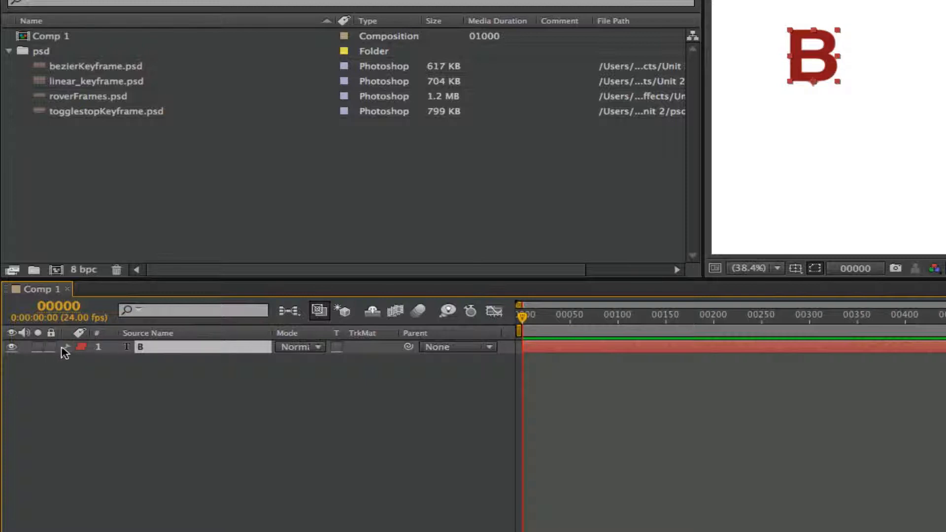
- Expand layer B's Text and Transform property groups, then collapse them again
{"action": "left_click", "coordinate": [67, 347]}
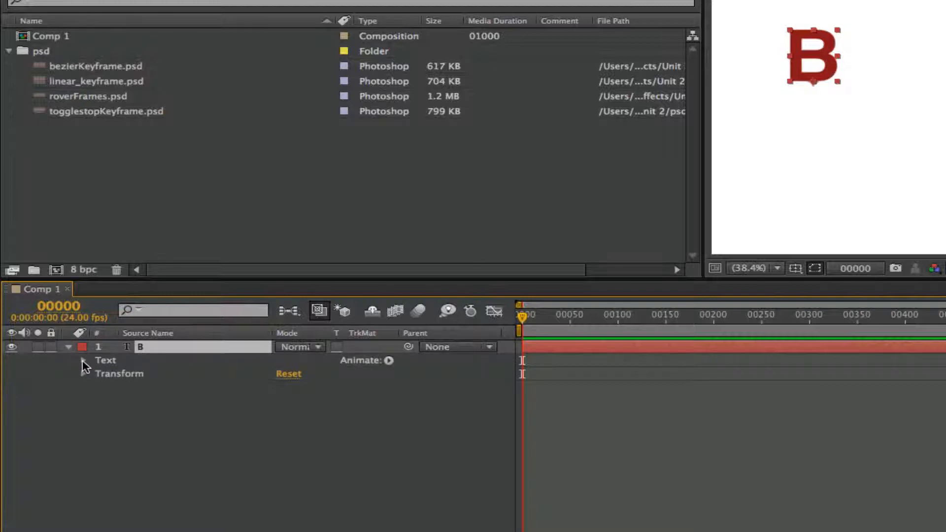
{"action": "left_click", "coordinate": [83, 361]}
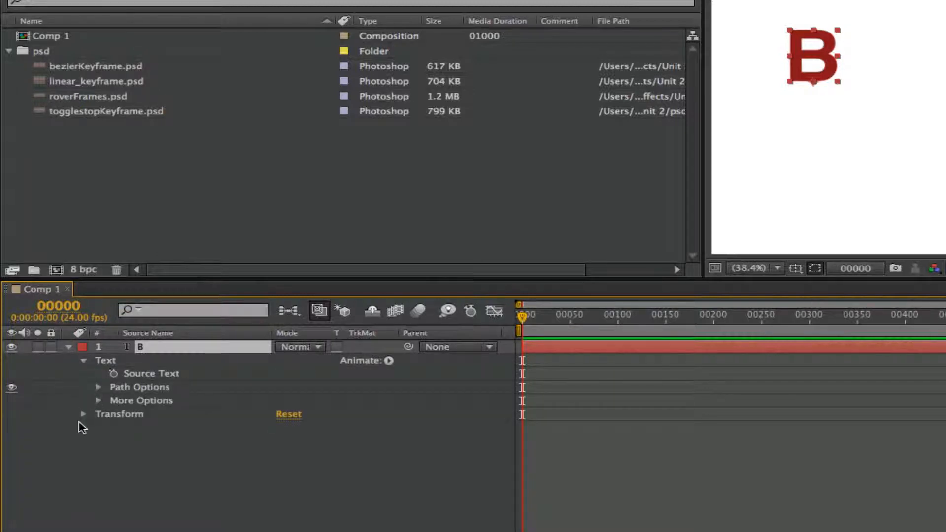
{"action": "left_click", "coordinate": [83, 414]}
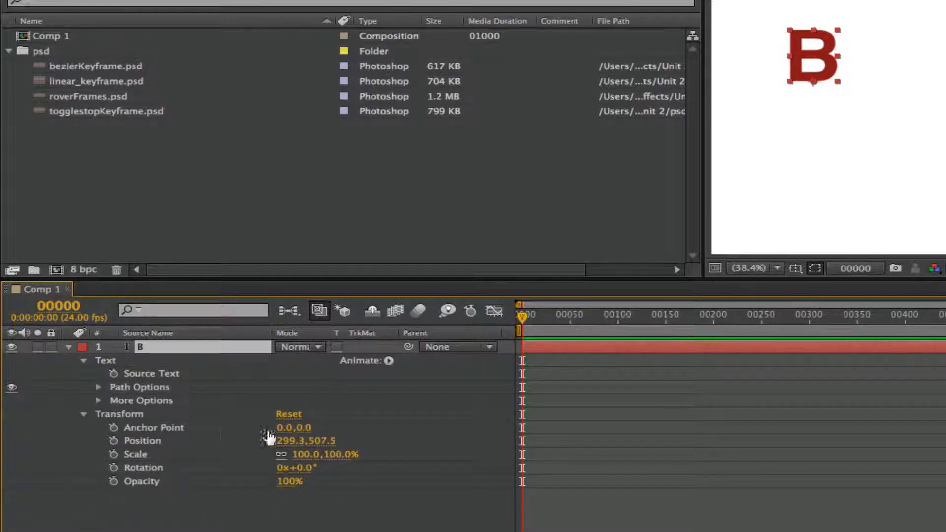
{"action": "mouse_move", "coordinate": [347, 451]}
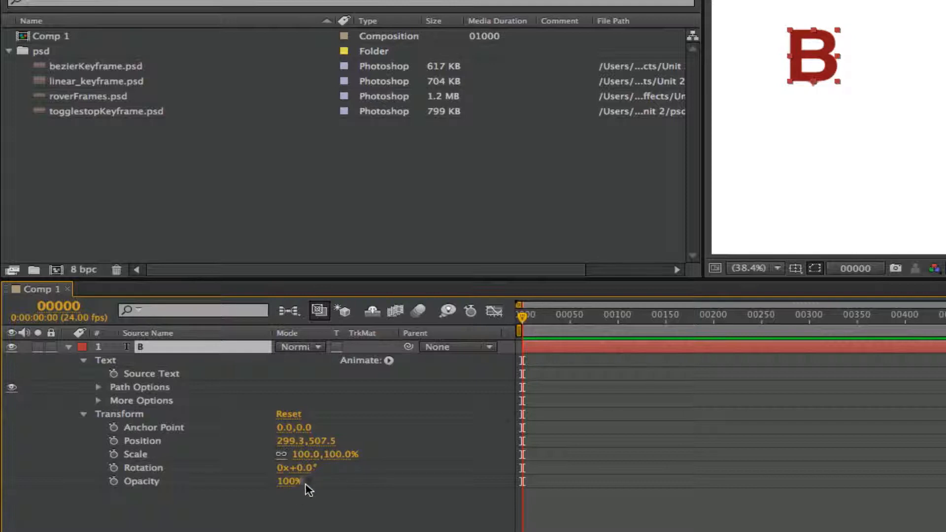
{"action": "mouse_move", "coordinate": [126, 446]}
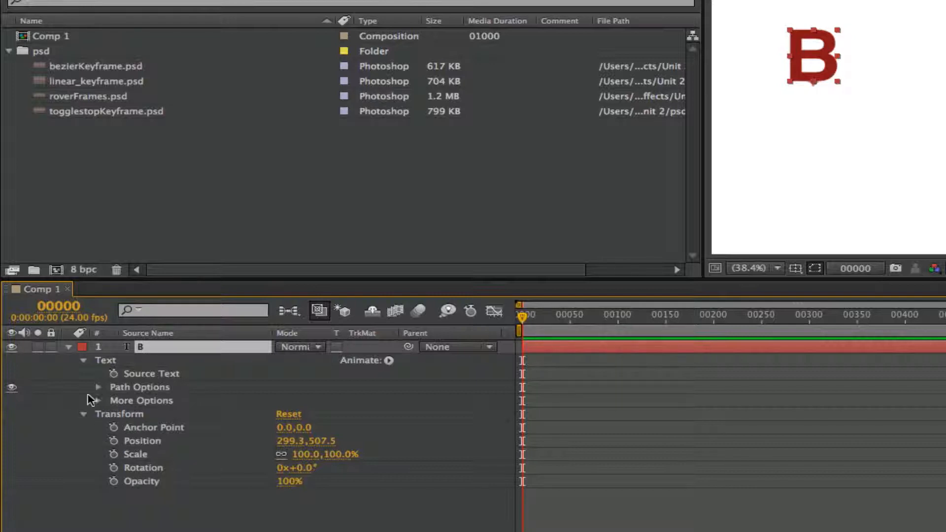
{"action": "left_click", "coordinate": [68, 347]}
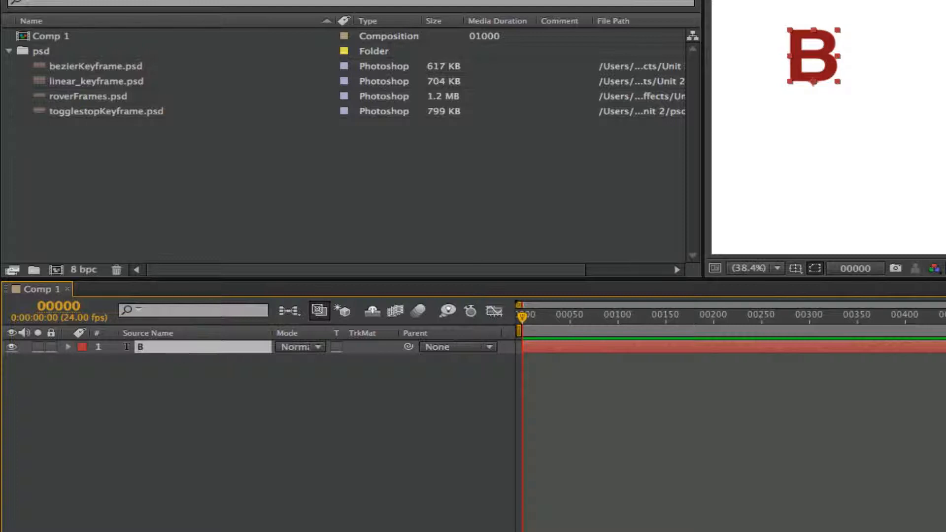
{"action": "mouse_move", "coordinate": [521, 117]}
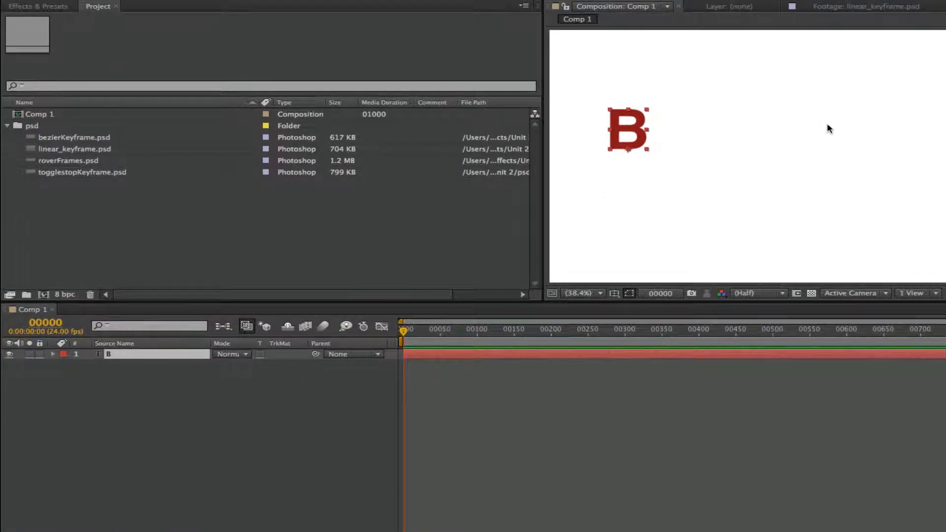
{"action": "mouse_move", "coordinate": [108, 403]}
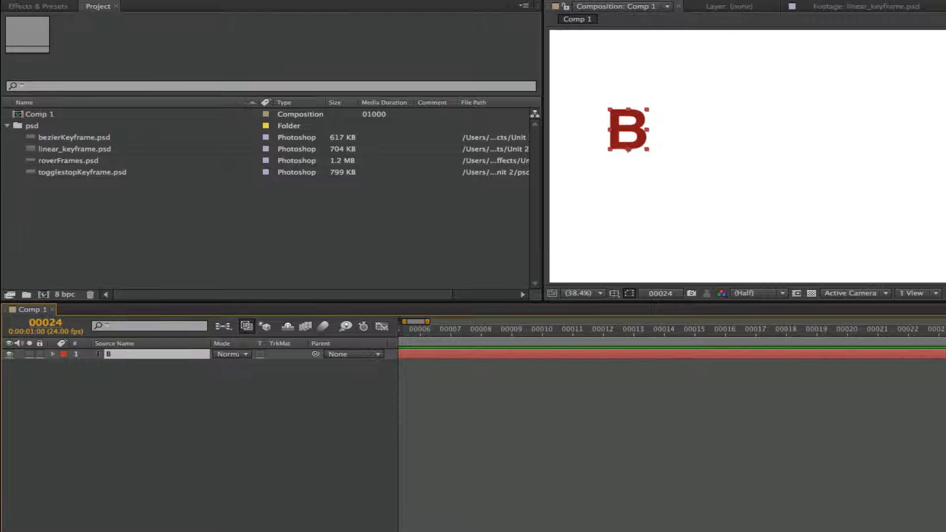
{"action": "mouse_move", "coordinate": [279, 444]}
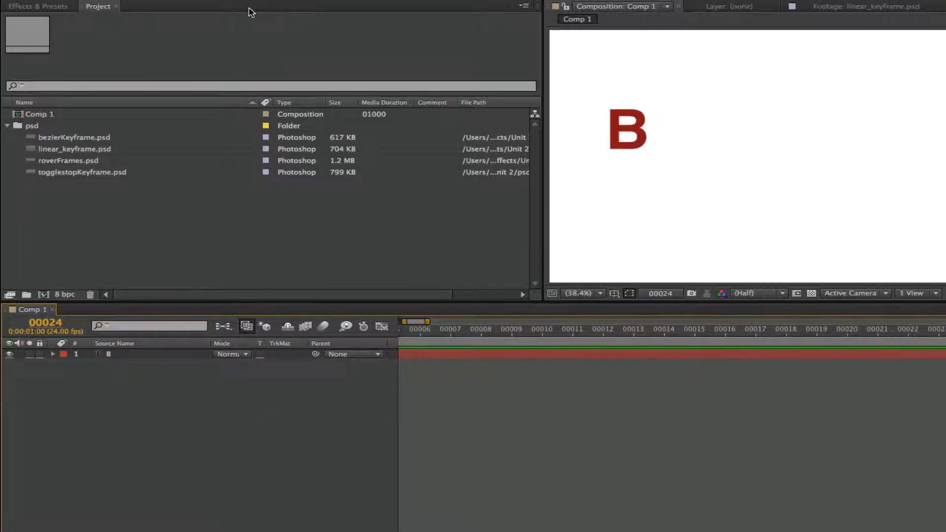
{"action": "left_click", "coordinate": [255, 8]}
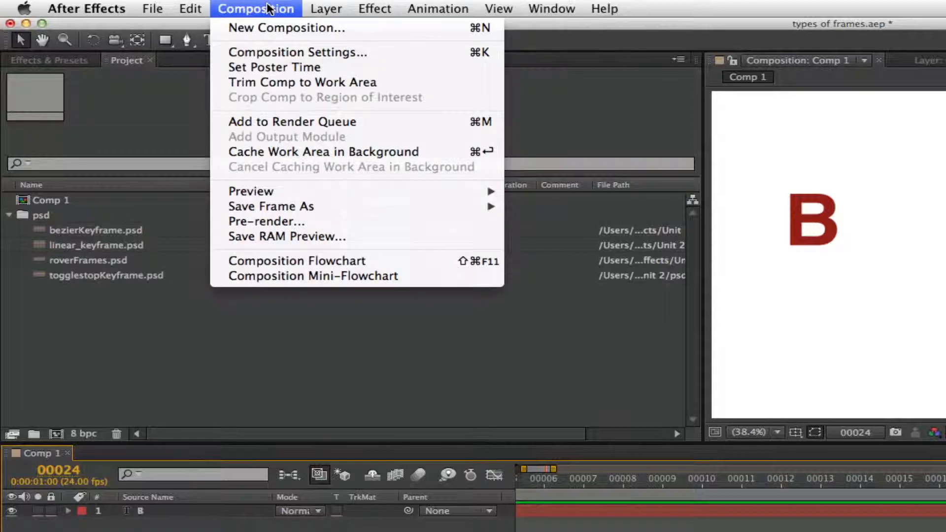
{"action": "left_click", "coordinate": [297, 52]}
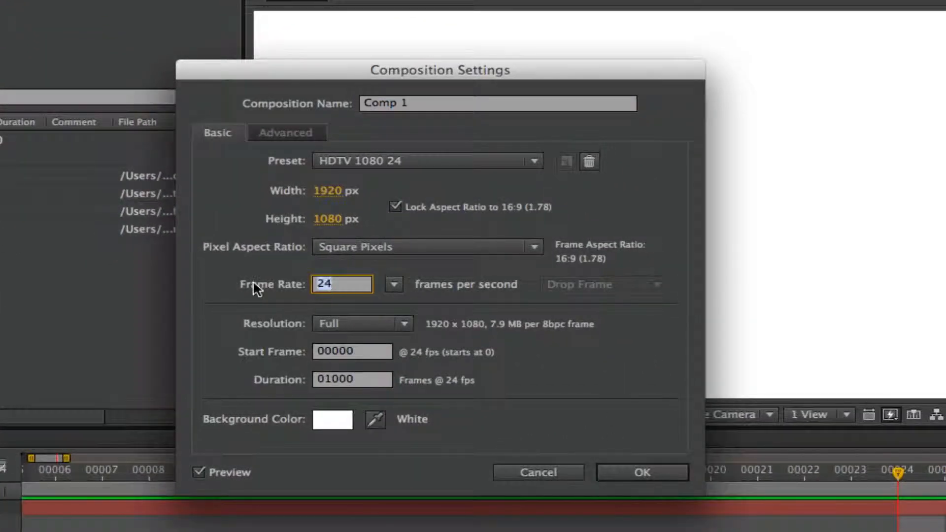
{"action": "mouse_move", "coordinate": [526, 318]}
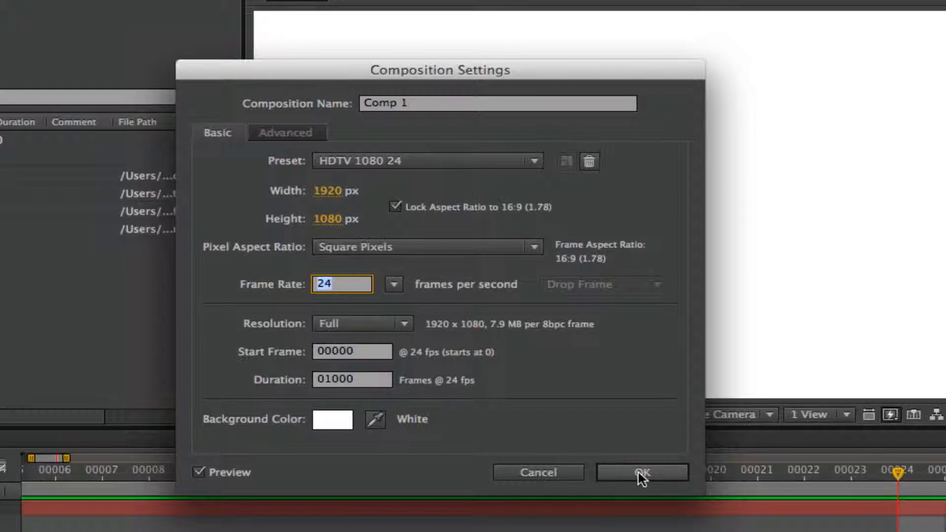
{"action": "left_click", "coordinate": [641, 472]}
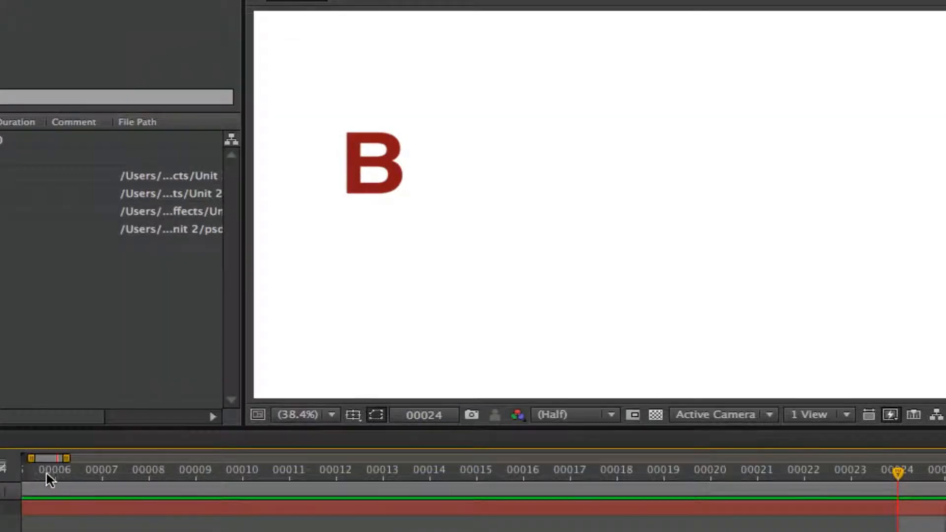
{"action": "mouse_move", "coordinate": [108, 482]}
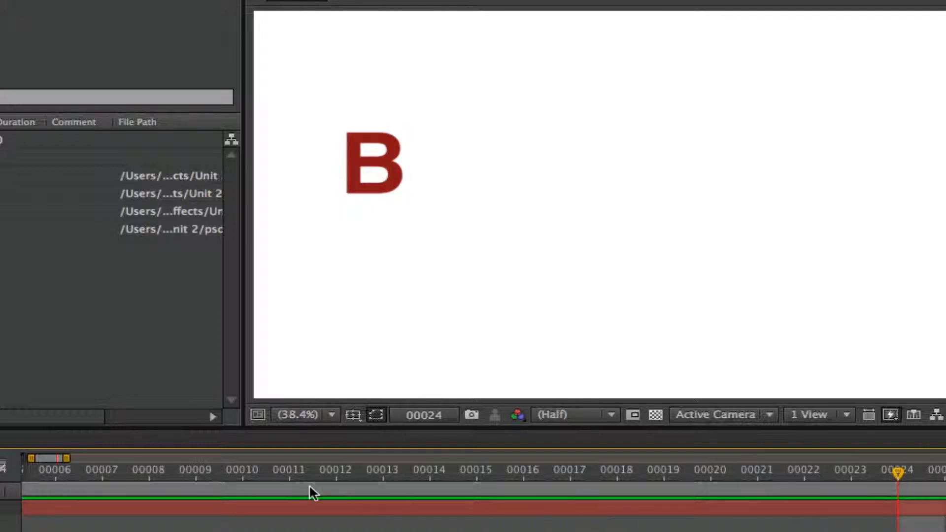
{"action": "mouse_move", "coordinate": [268, 496]}
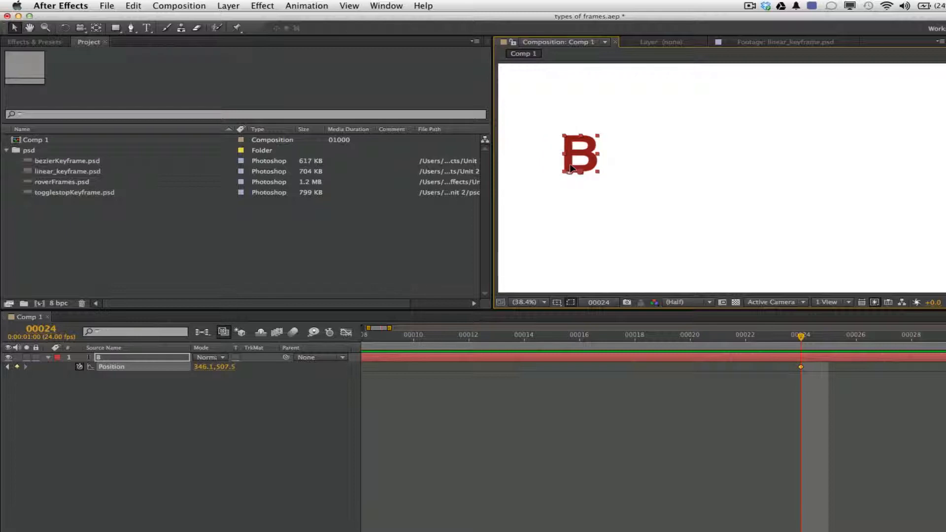
- Drag B to the right edge at frame 24, then scrub to preview the slide
{"action": "left_click_drag", "start_coordinate": [579, 154], "coordinate": [898, 153]}
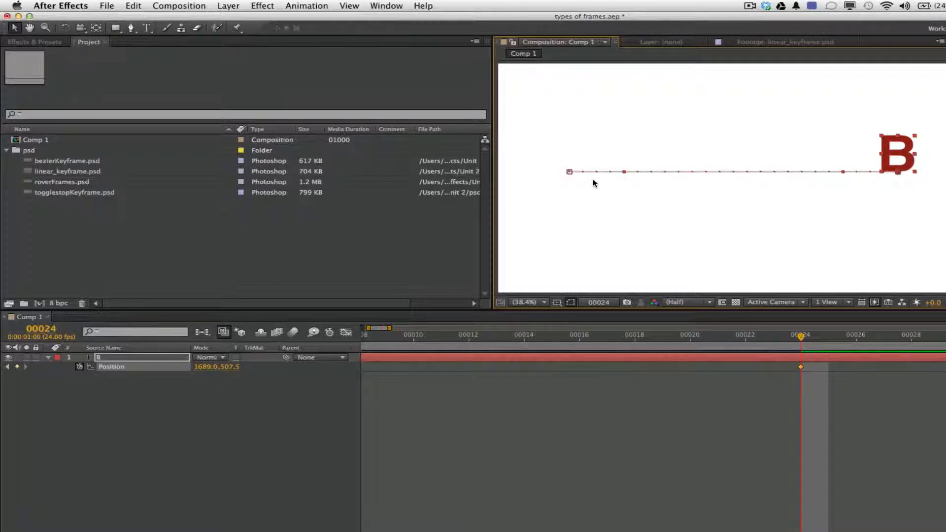
{"action": "mouse_move", "coordinate": [635, 185]}
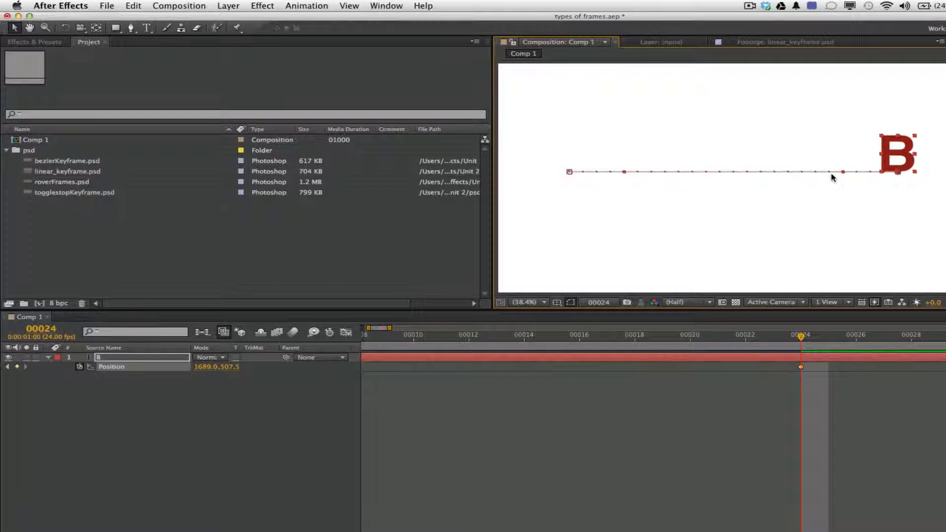
{"action": "mouse_move", "coordinate": [793, 188]}
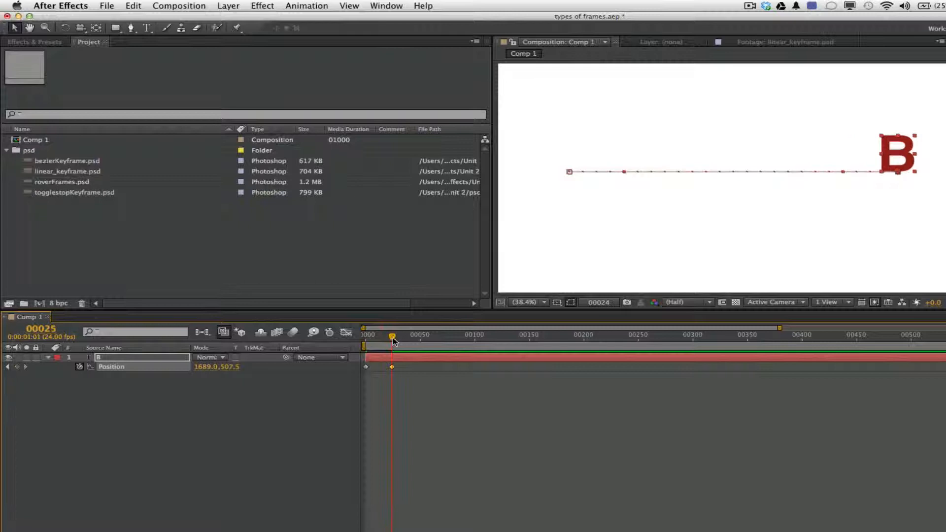
{"action": "left_click_drag", "start_coordinate": [392, 335], "coordinate": [366, 335]}
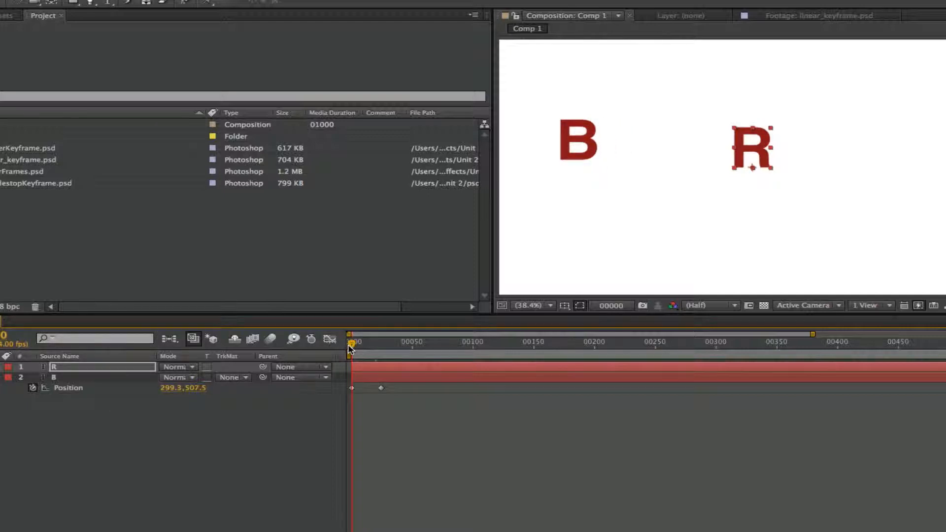
- Place letter R directly beneath B and reorder layer B above R
{"action": "left_click_drag", "start_coordinate": [750, 148], "coordinate": [627, 201]}
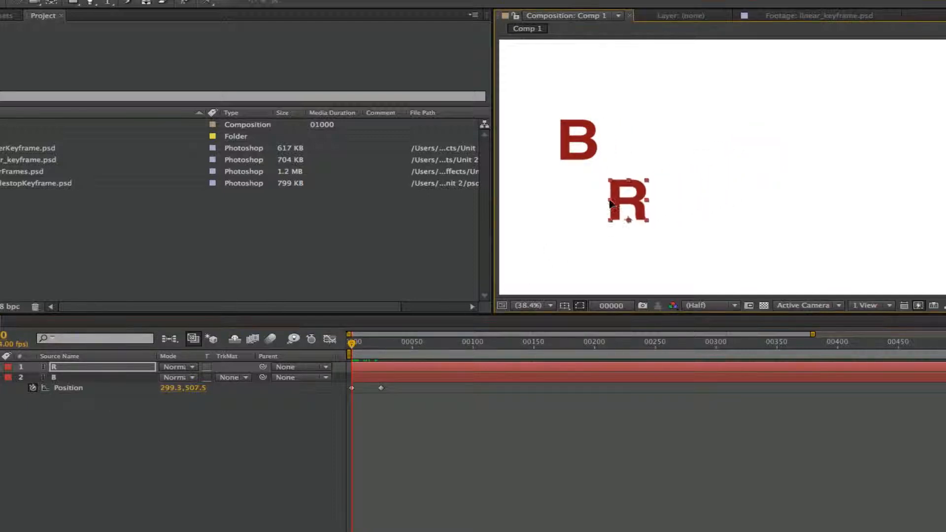
{"action": "left_click_drag", "start_coordinate": [627, 201], "coordinate": [576, 187]}
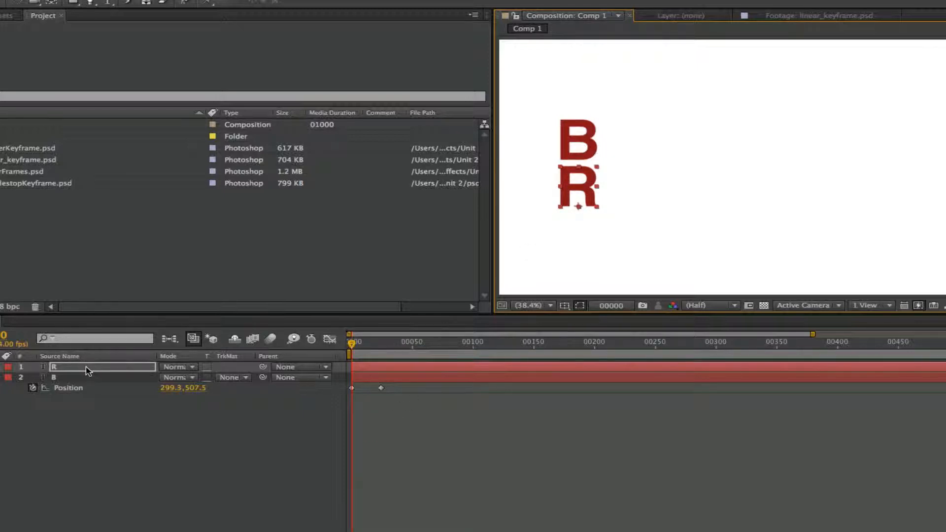
{"action": "left_click_drag", "start_coordinate": [87, 366], "coordinate": [88, 389]}
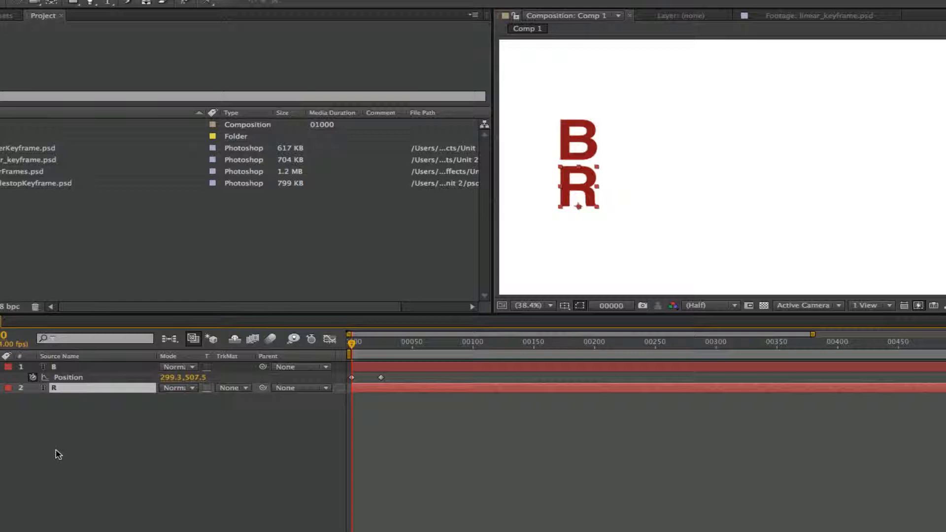
{"action": "left_click", "coordinate": [54, 367]}
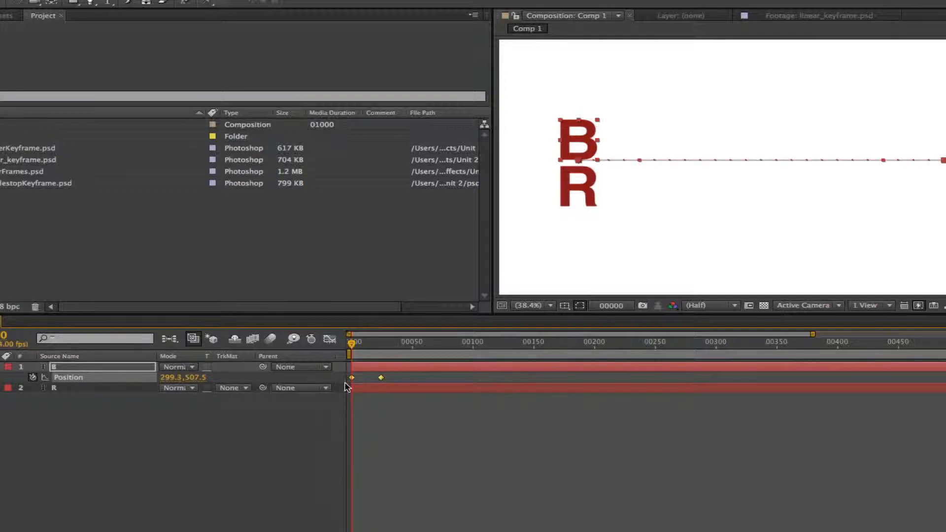
{"action": "mouse_move", "coordinate": [390, 389]}
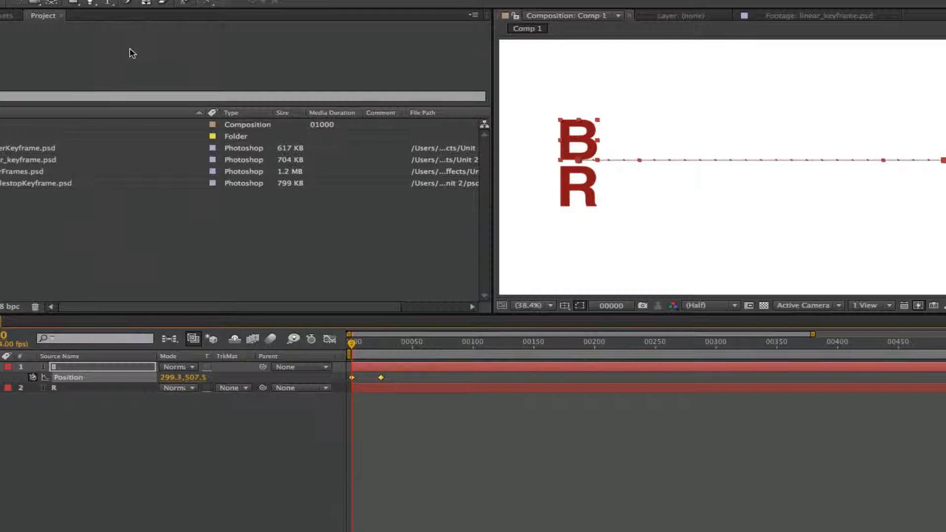
{"action": "mouse_move", "coordinate": [302, 403]}
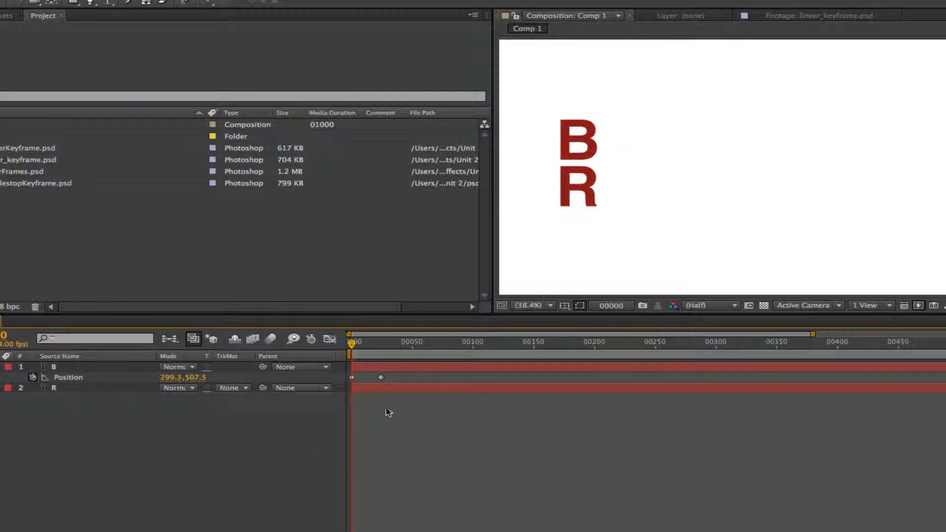
- Select layer R to show its Position value of 299.0, 704.0
{"action": "left_click", "coordinate": [55, 388]}
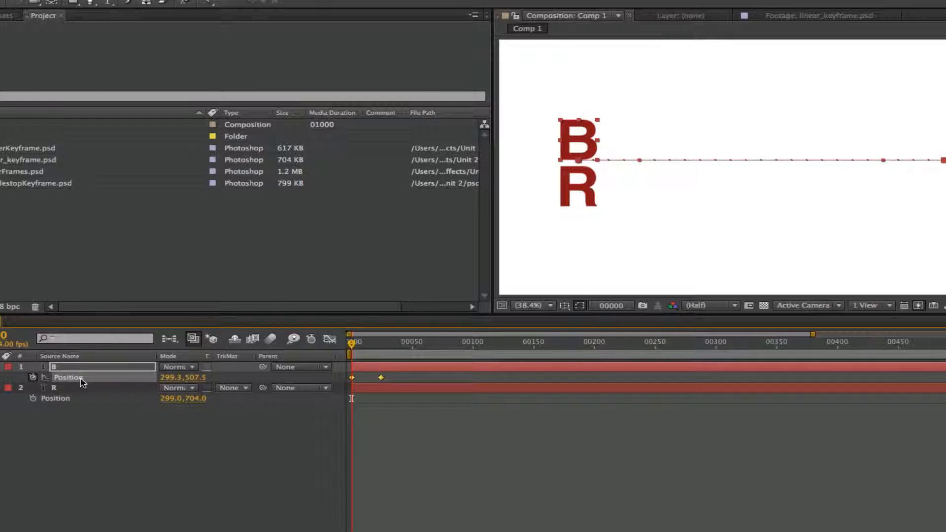
{"action": "mouse_move", "coordinate": [150, 385]}
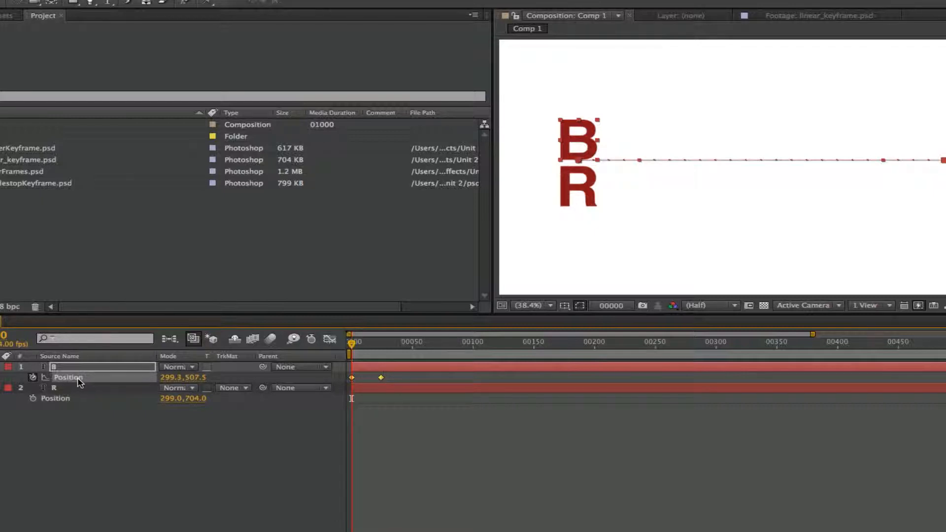
- Separate layer B's Position into X Position 299.3 and Y Position 507.5
{"action": "right_click", "coordinate": [67, 377]}
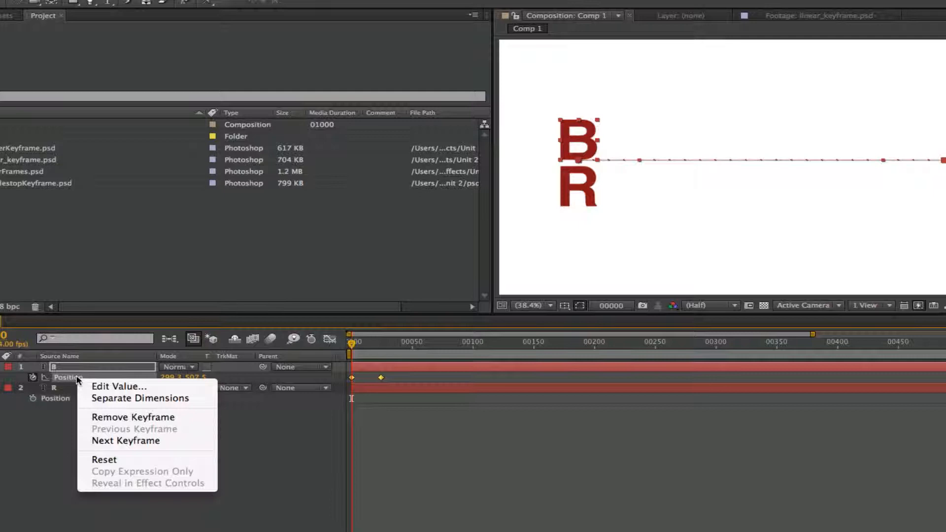
{"action": "mouse_move", "coordinate": [118, 386]}
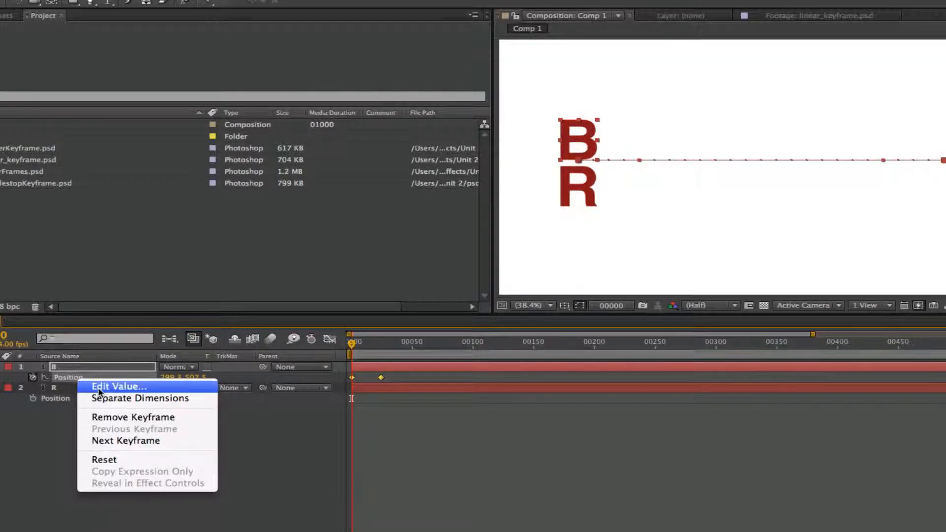
{"action": "mouse_move", "coordinate": [140, 398]}
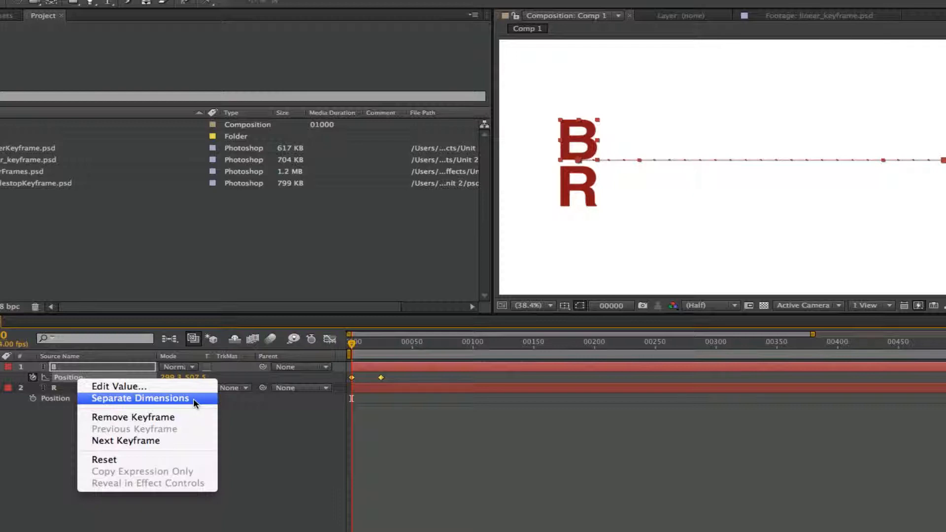
{"action": "left_click", "coordinate": [139, 398]}
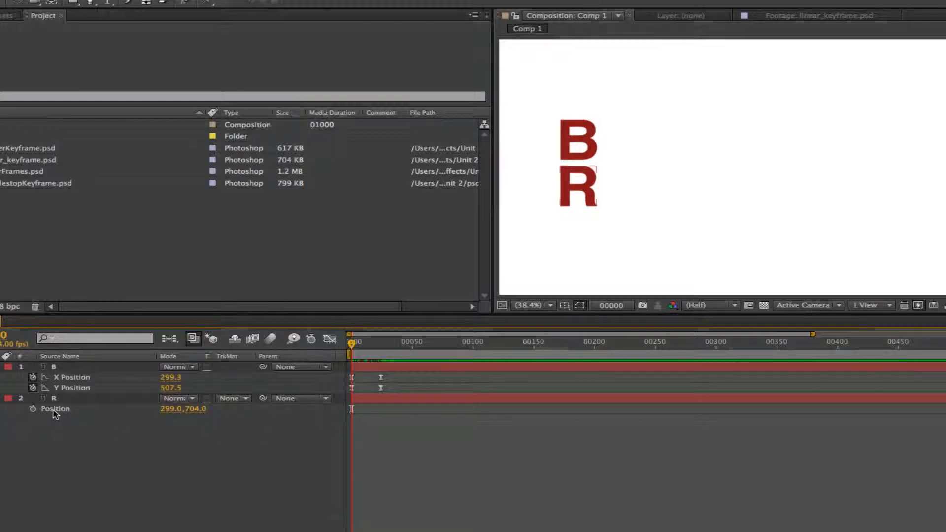
- Select layer R's Position property, move to a later time, and select another property row
{"action": "left_click", "coordinate": [53, 366]}
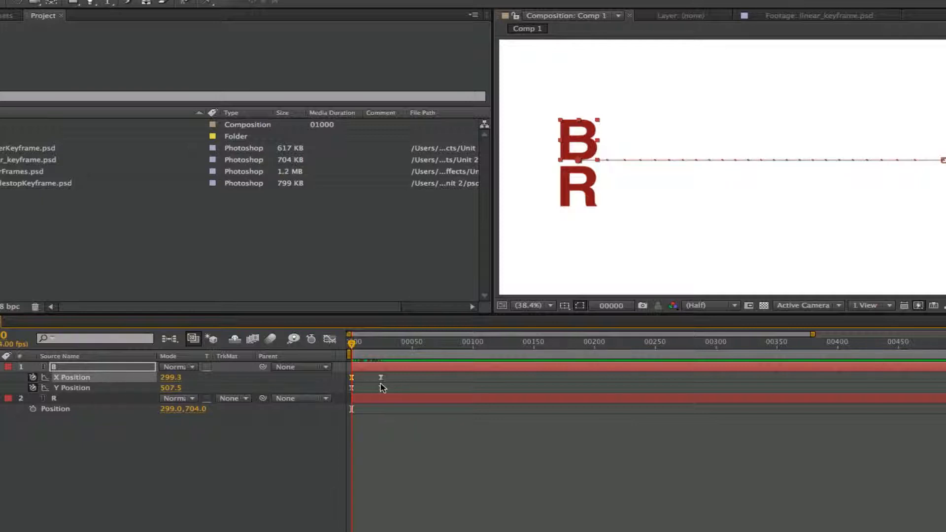
{"action": "mouse_move", "coordinate": [379, 379]}
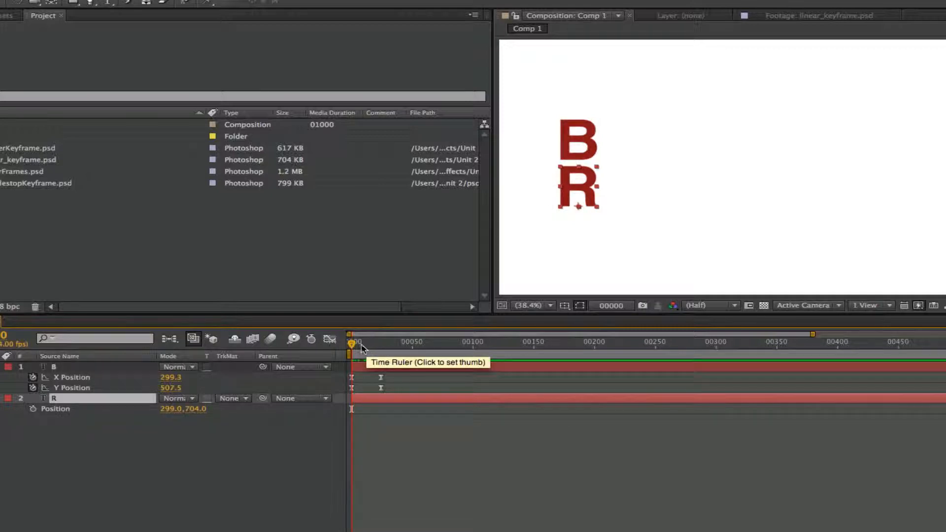
{"action": "left_click", "coordinate": [361, 342]}
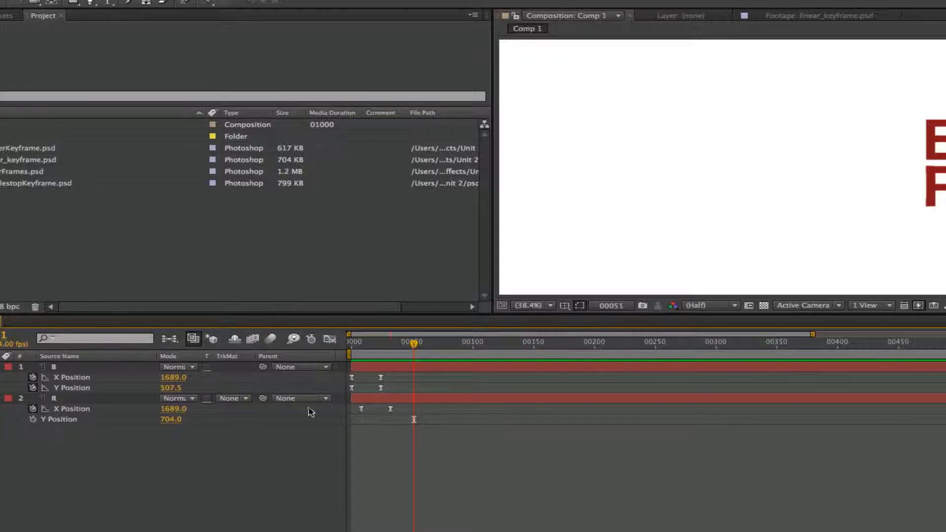
{"action": "left_click", "coordinate": [53, 398]}
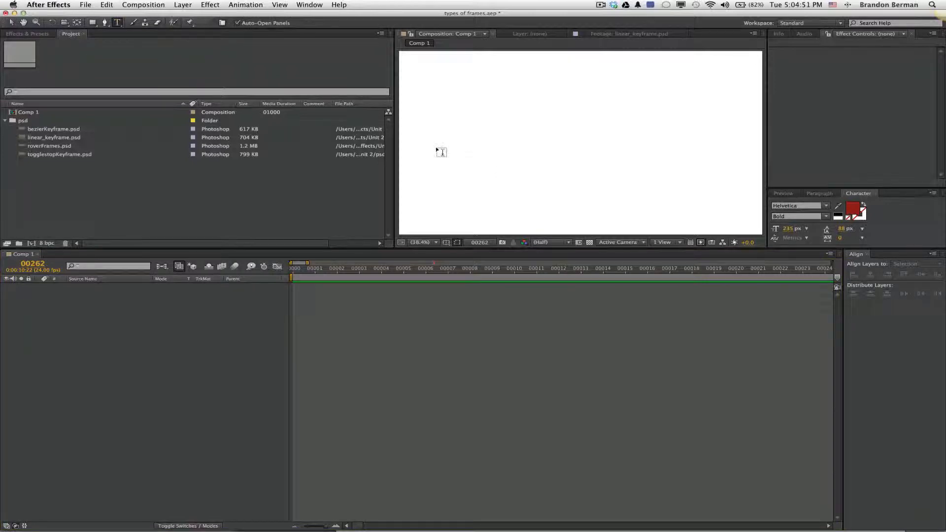
- Start a new text layer in Comp 1 and type 'Br'
{"action": "left_click", "coordinate": [440, 130]}
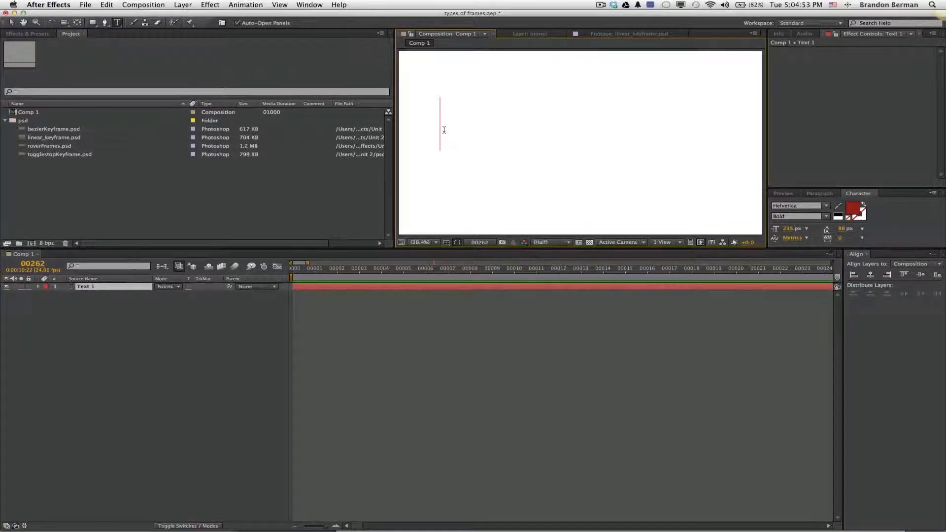
{"action": "type", "text": "Br"}
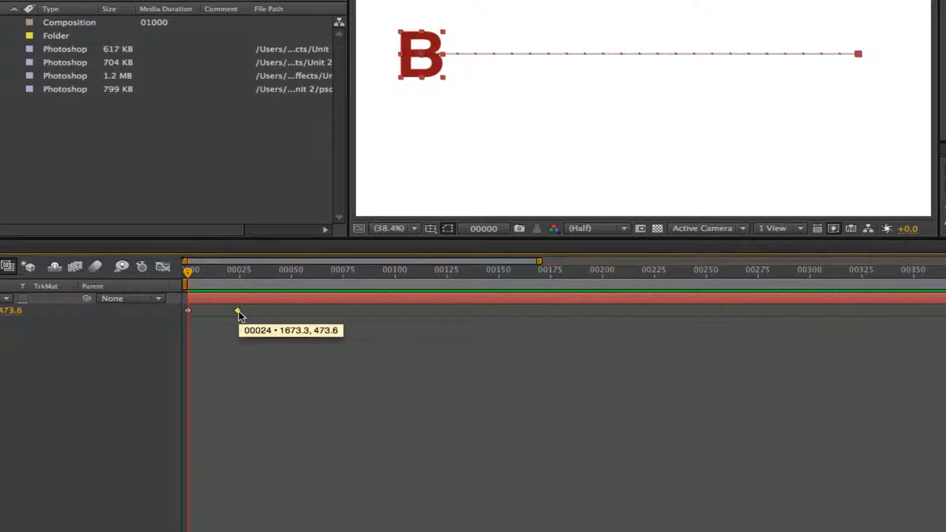
- Apply Easy Ease to B's frame-24 Position keyframe and scrub back to preview the motion
{"action": "right_click", "coordinate": [237, 311]}
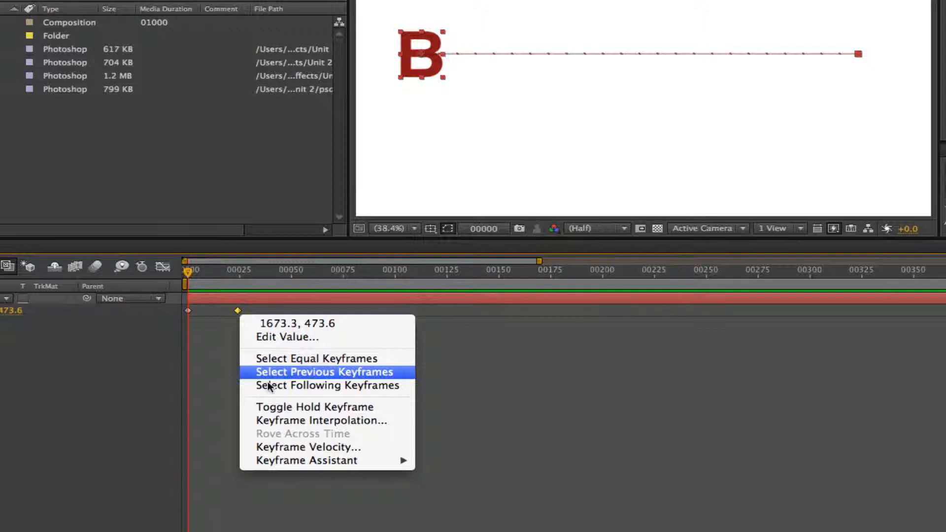
{"action": "mouse_move", "coordinate": [325, 448]}
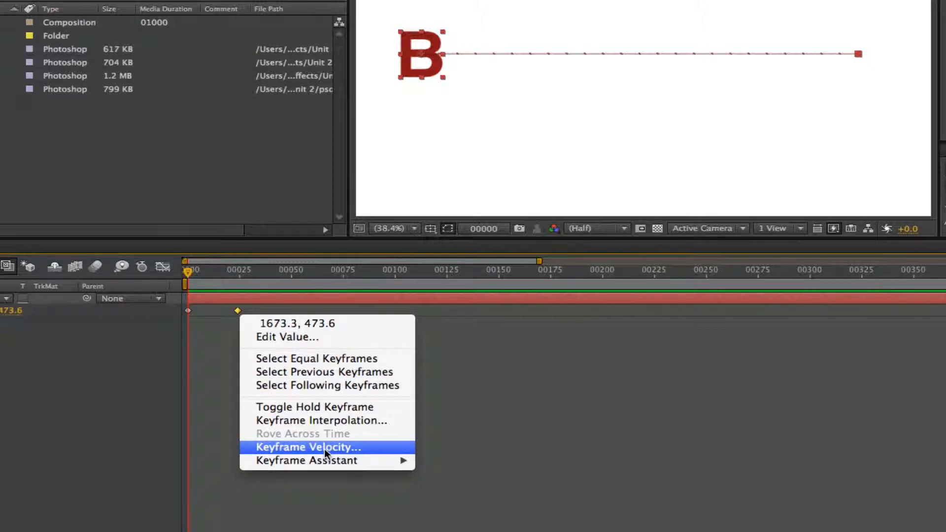
{"action": "mouse_move", "coordinate": [306, 460]}
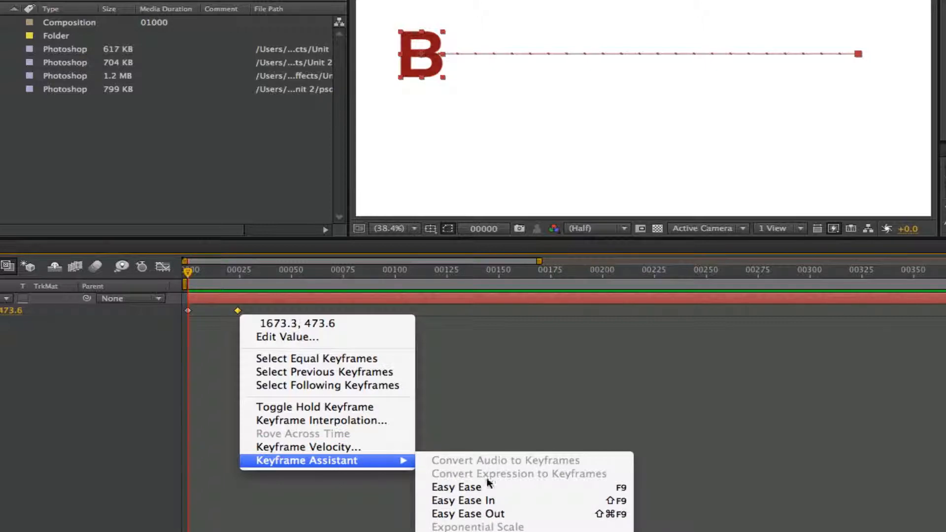
{"action": "left_click", "coordinate": [456, 486]}
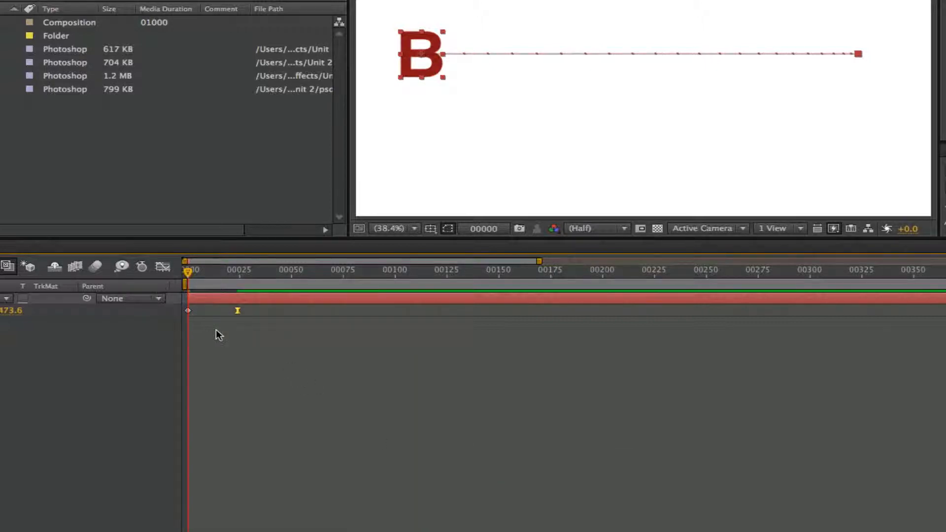
{"action": "mouse_move", "coordinate": [452, 102]}
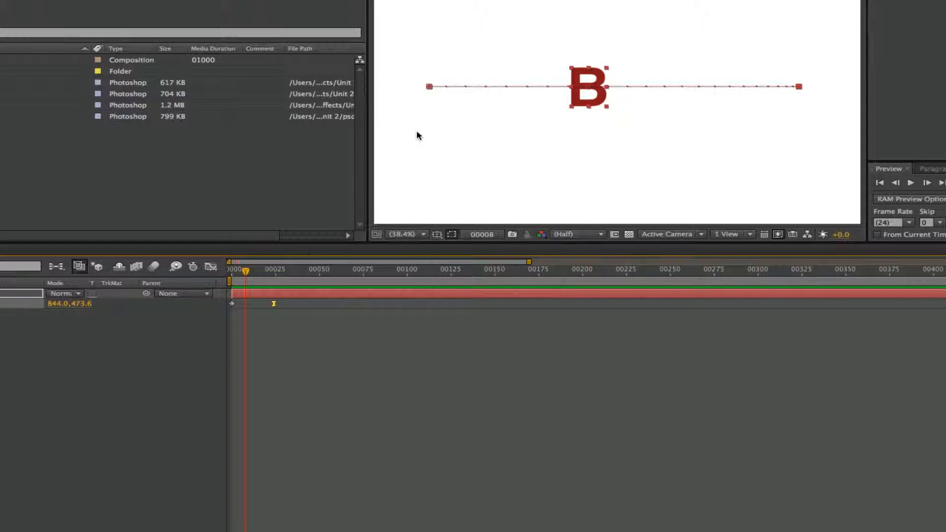
{"action": "mouse_move", "coordinate": [510, 92]}
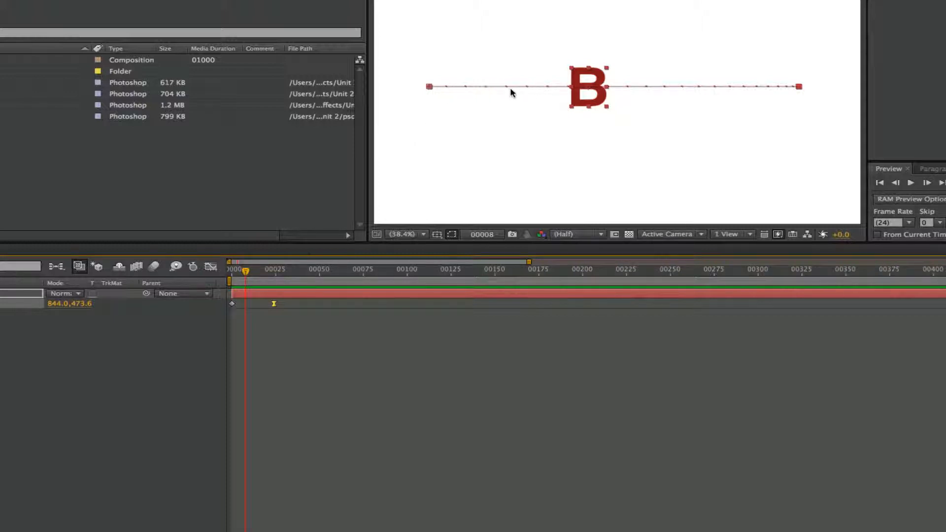
{"action": "mouse_move", "coordinate": [742, 93]}
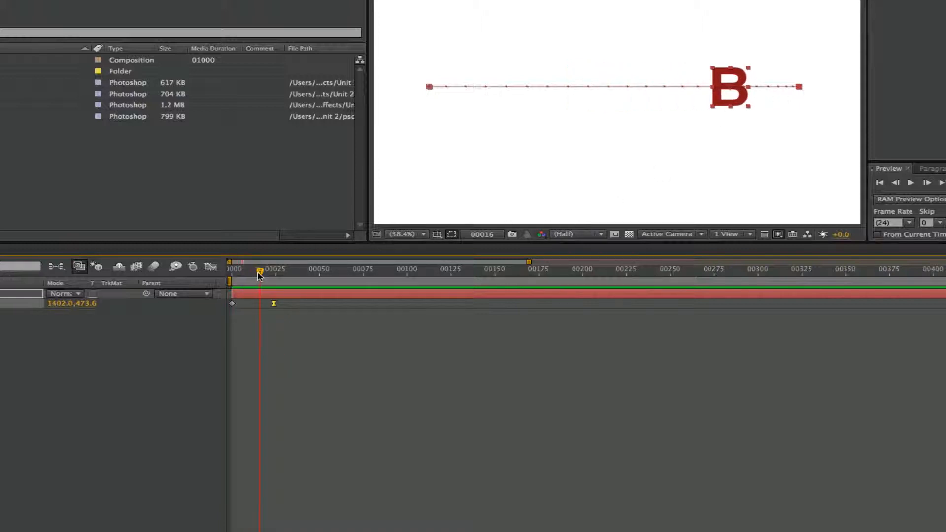
{"action": "left_click_drag", "start_coordinate": [258, 269], "coordinate": [284, 269]}
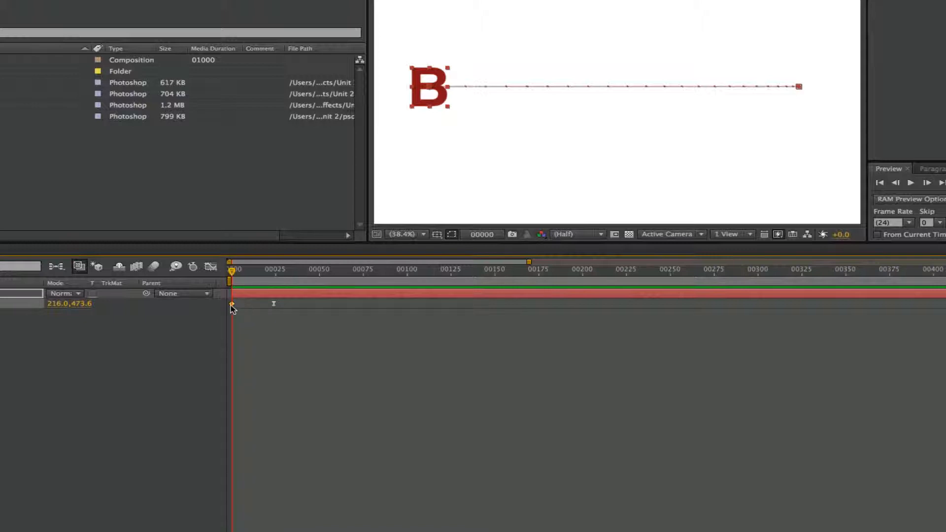
{"action": "mouse_move", "coordinate": [231, 304]}
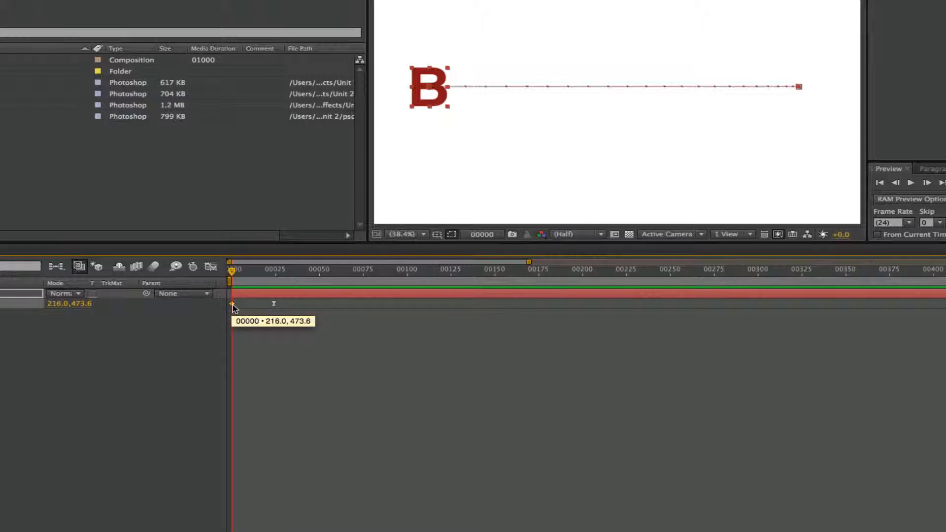
{"action": "right_click", "coordinate": [231, 305]}
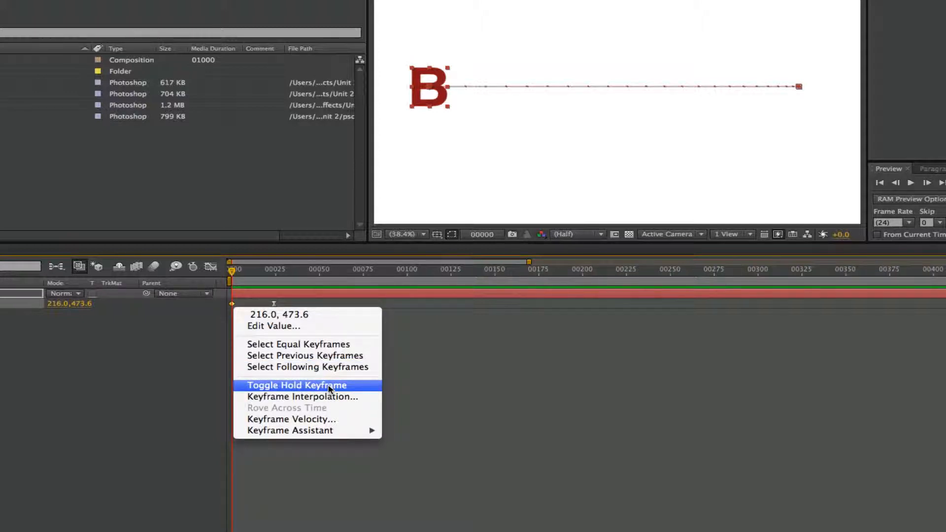
- Turn B's frame-0 Position keyframe into a hold keyframe
{"action": "left_click", "coordinate": [296, 385]}
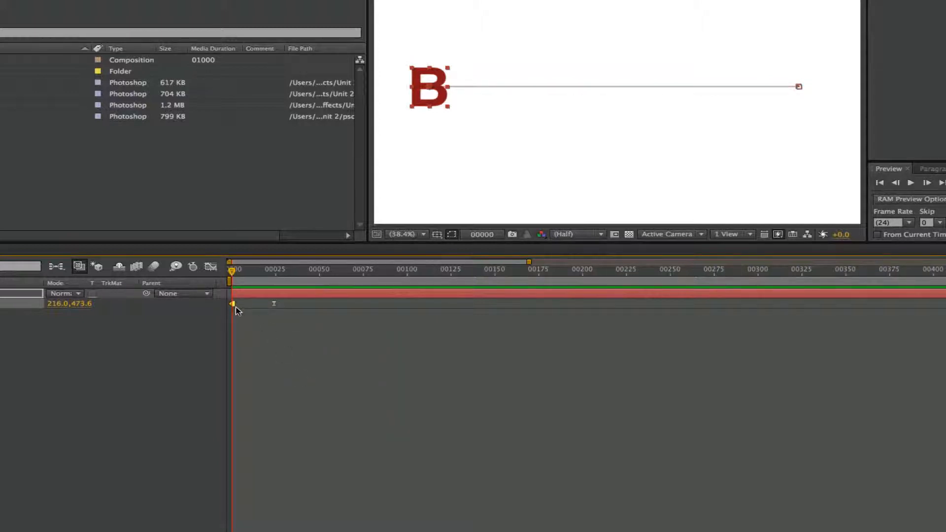
{"action": "mouse_move", "coordinate": [163, 320]}
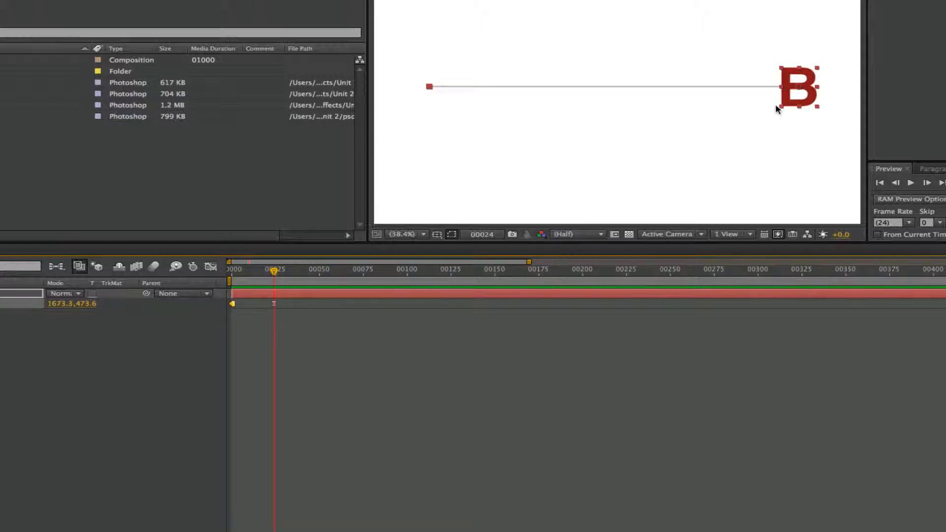
{"action": "mouse_move", "coordinate": [802, 90]}
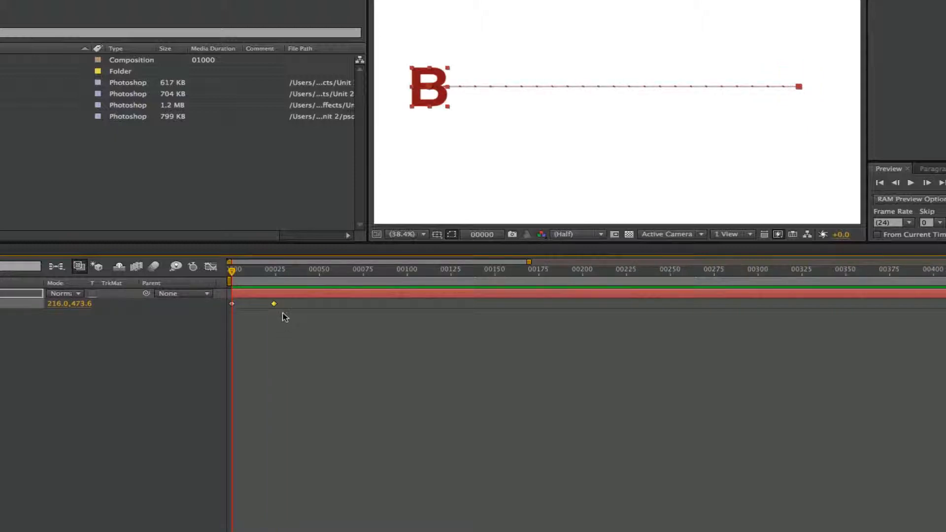
{"action": "mouse_move", "coordinate": [232, 278]}
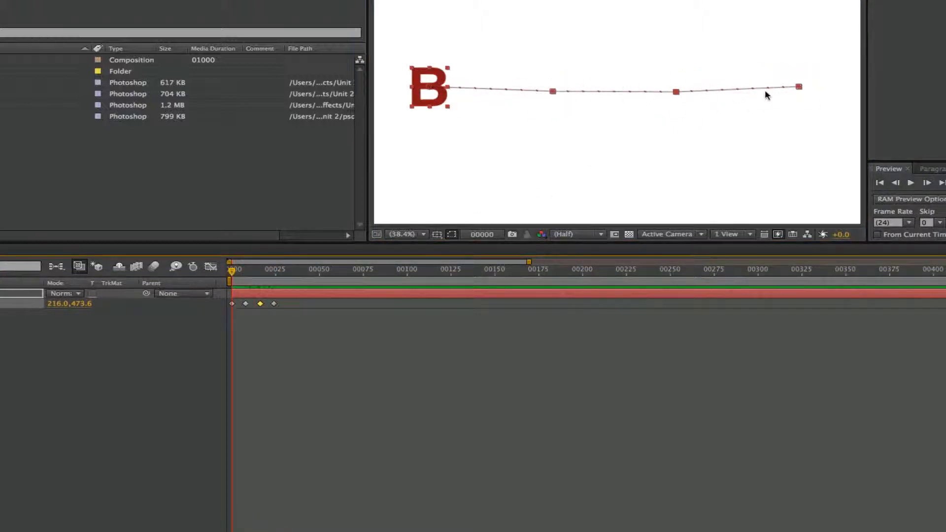
- Marquee-select B's later Position keyframes and bring up their keyframe options
{"action": "left_click_drag", "start_coordinate": [232, 307], "coordinate": [296, 316]}
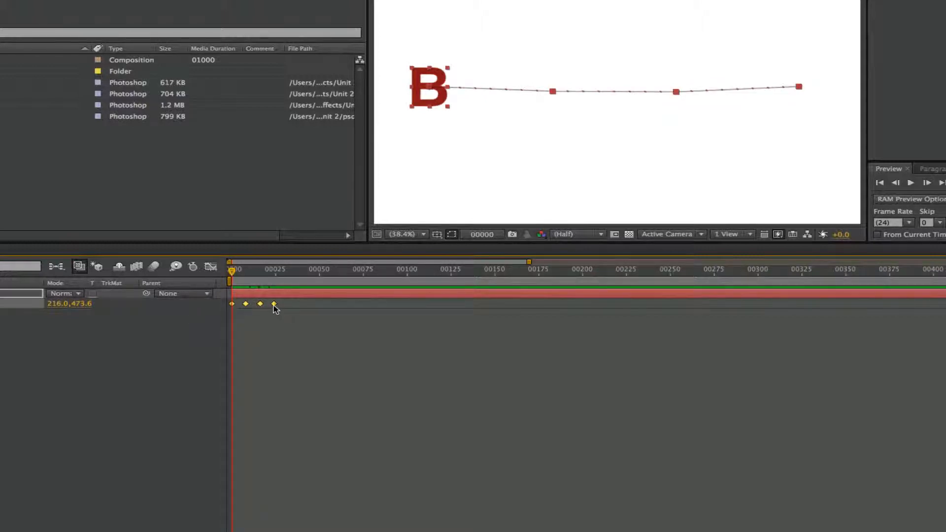
{"action": "right_click", "coordinate": [274, 304]}
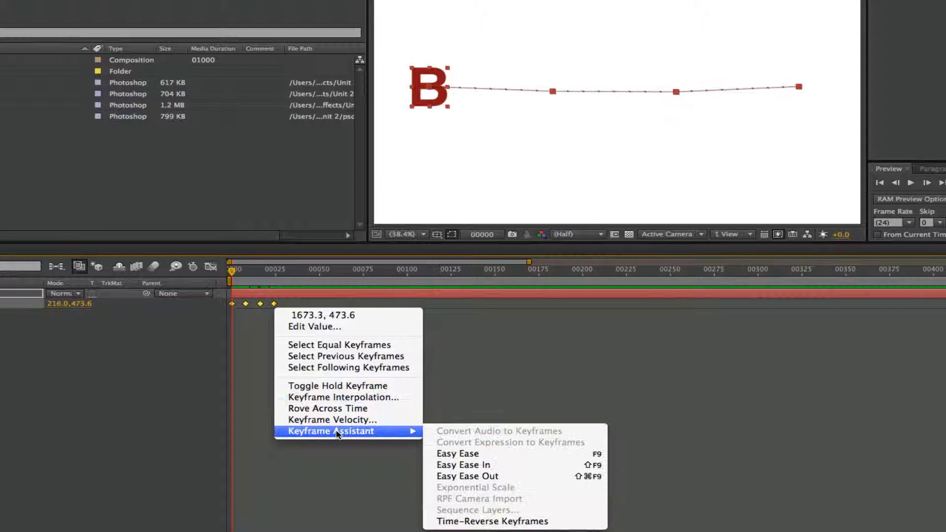
{"action": "mouse_move", "coordinate": [327, 409]}
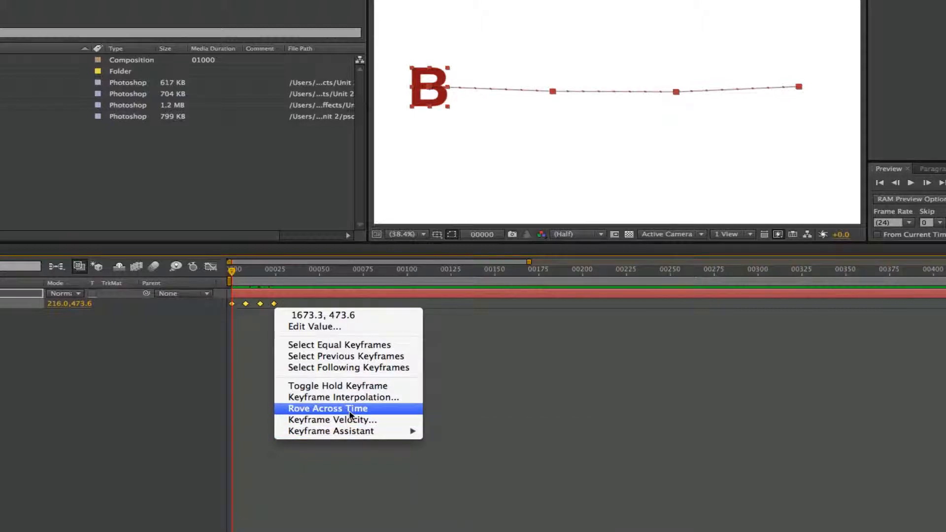
- Set B's two middle Position keyframes to Rove Across Time
{"action": "left_click", "coordinate": [327, 409]}
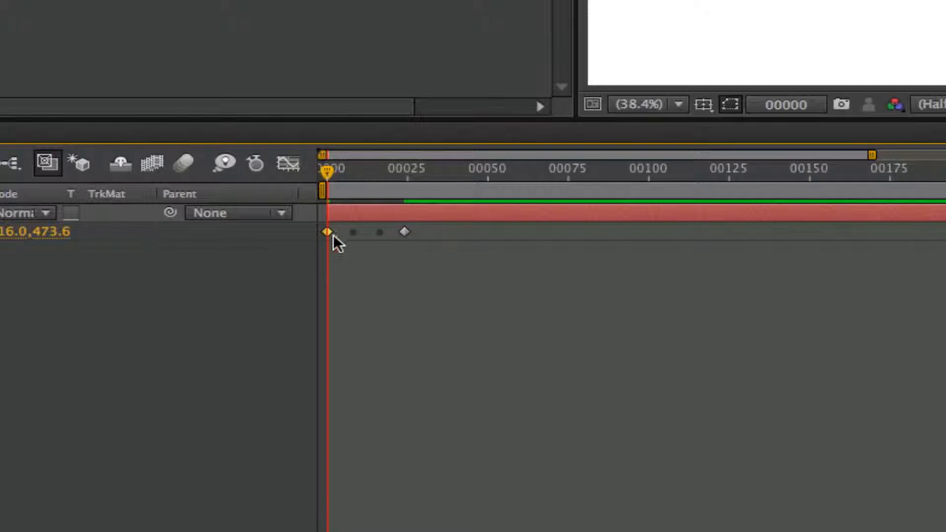
{"action": "mouse_move", "coordinate": [386, 250]}
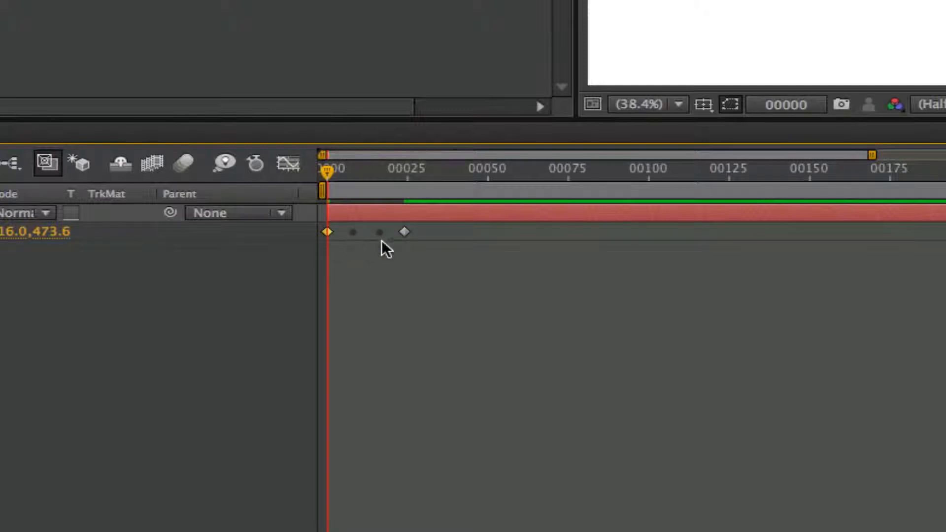
{"action": "mouse_move", "coordinate": [413, 246]}
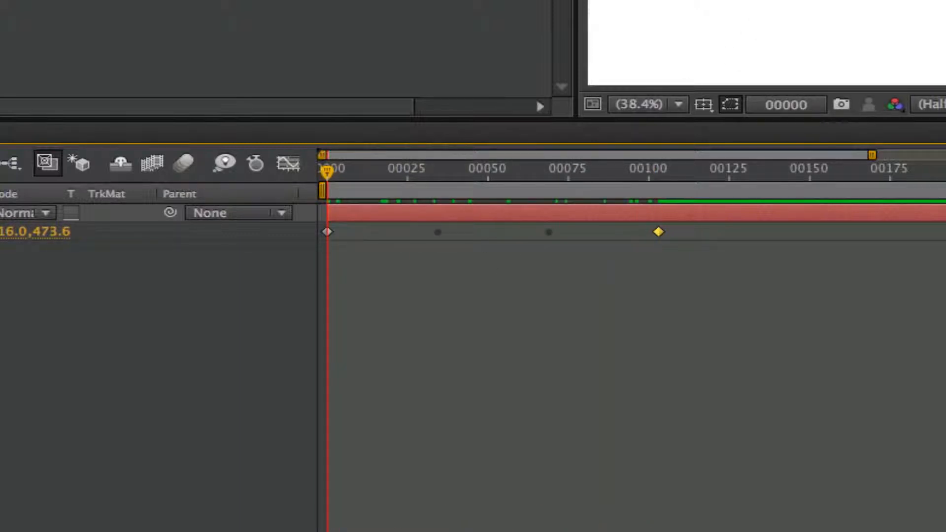
{"action": "mouse_move", "coordinate": [865, 411]}
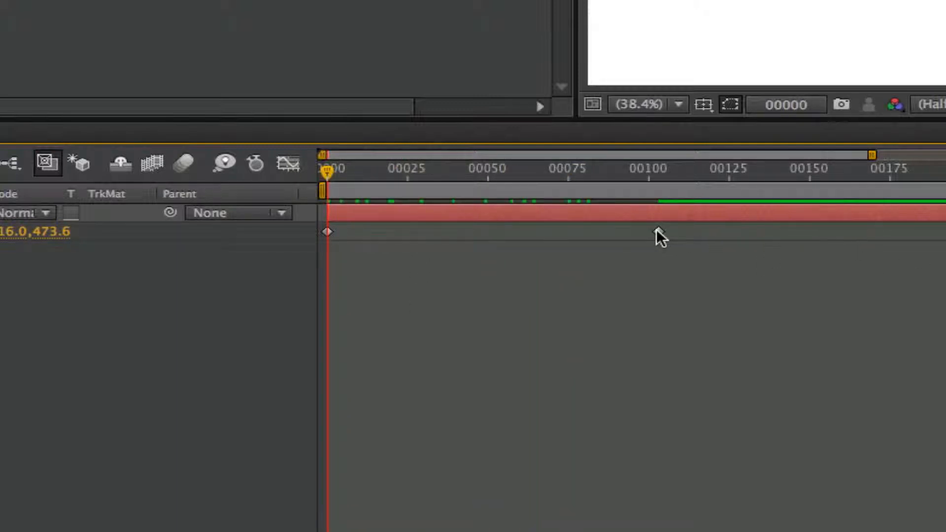
{"action": "mouse_move", "coordinate": [395, 235]}
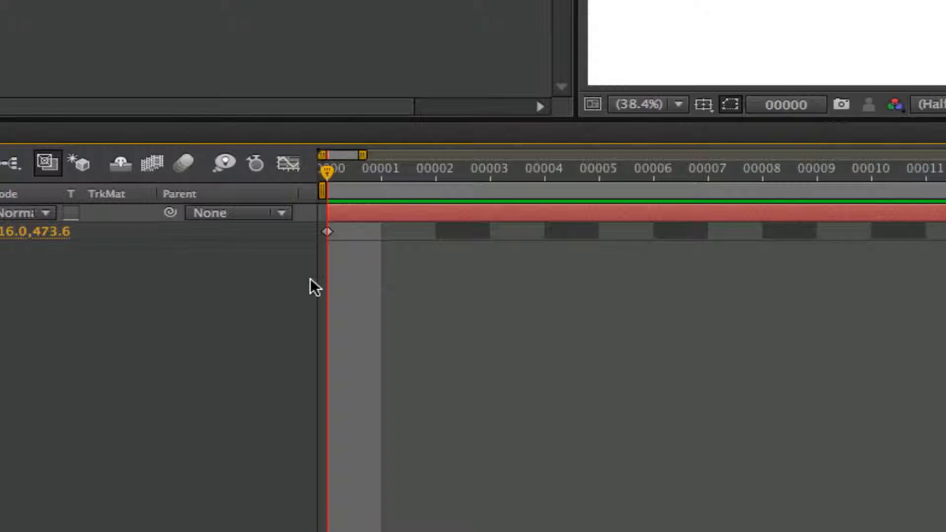
{"action": "mouse_move", "coordinate": [304, 183]}
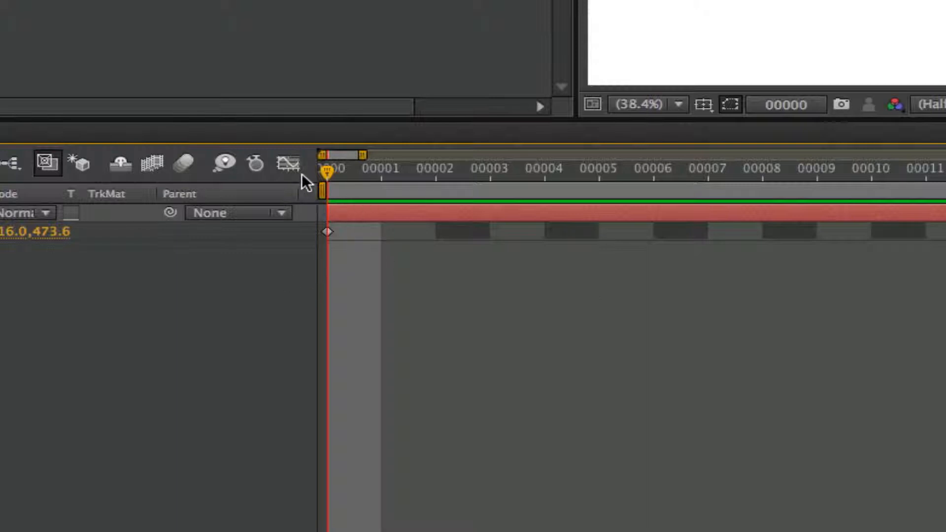
{"action": "mouse_move", "coordinate": [290, 163]}
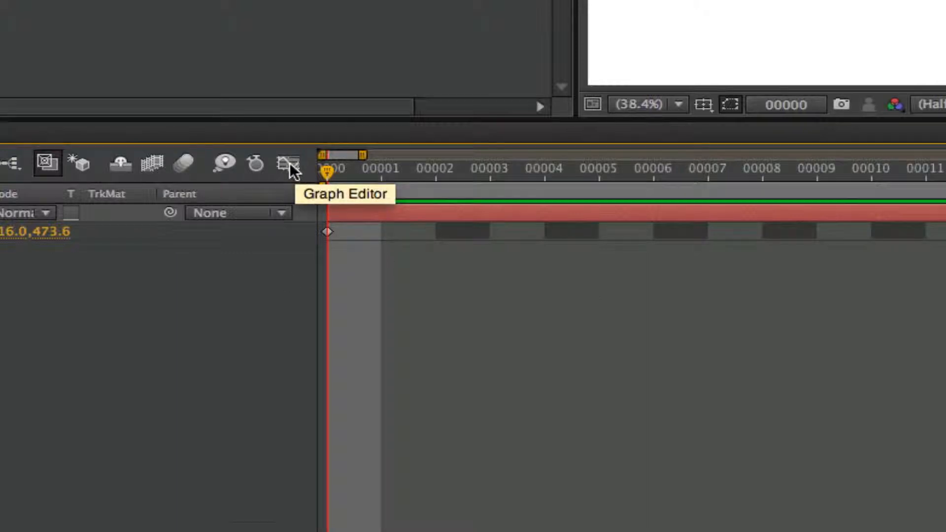
- Show B's Position animation as a speed graph in the Graph Editor
{"action": "left_click", "coordinate": [289, 164]}
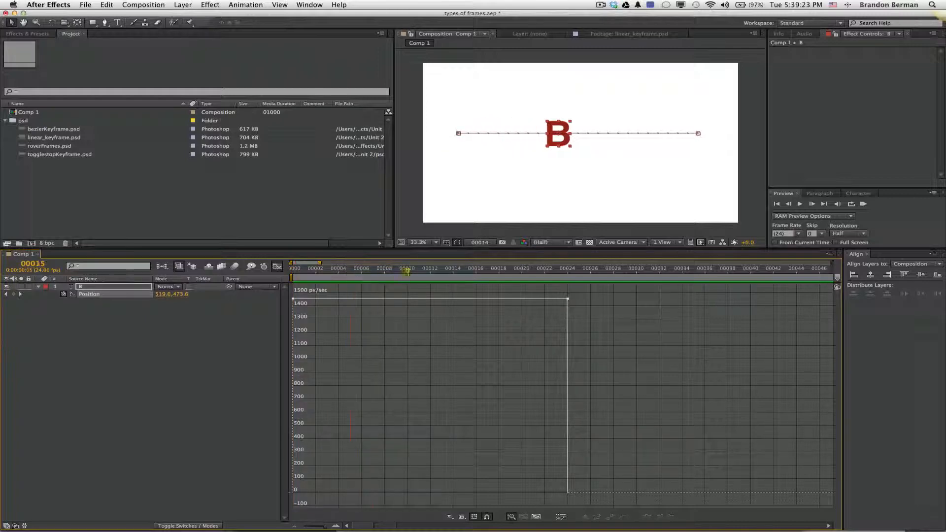
{"action": "left_click", "coordinate": [292, 268]}
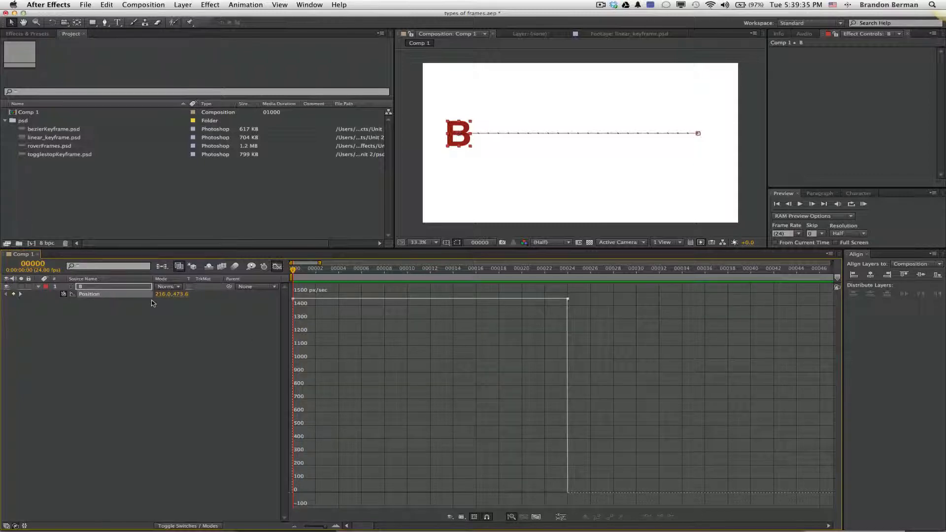
{"action": "mouse_move", "coordinate": [618, 313]}
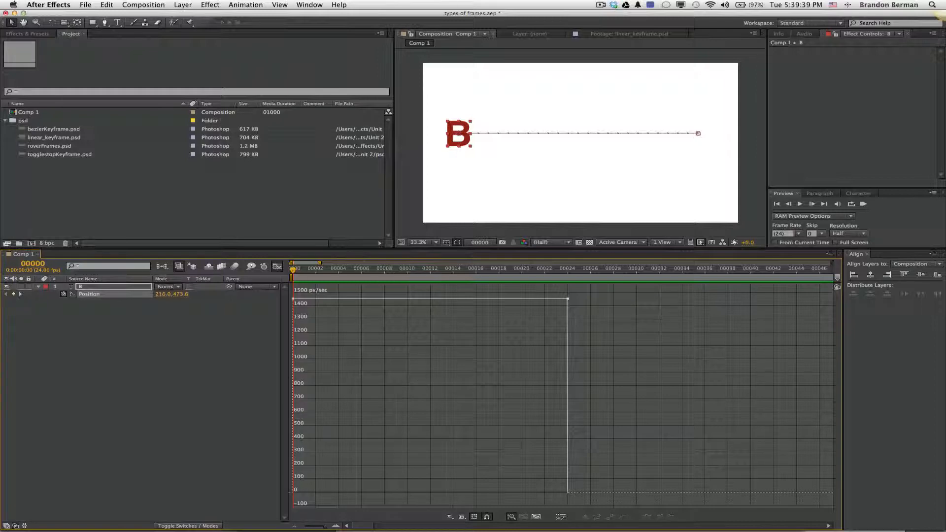
{"action": "mouse_move", "coordinate": [368, 303]}
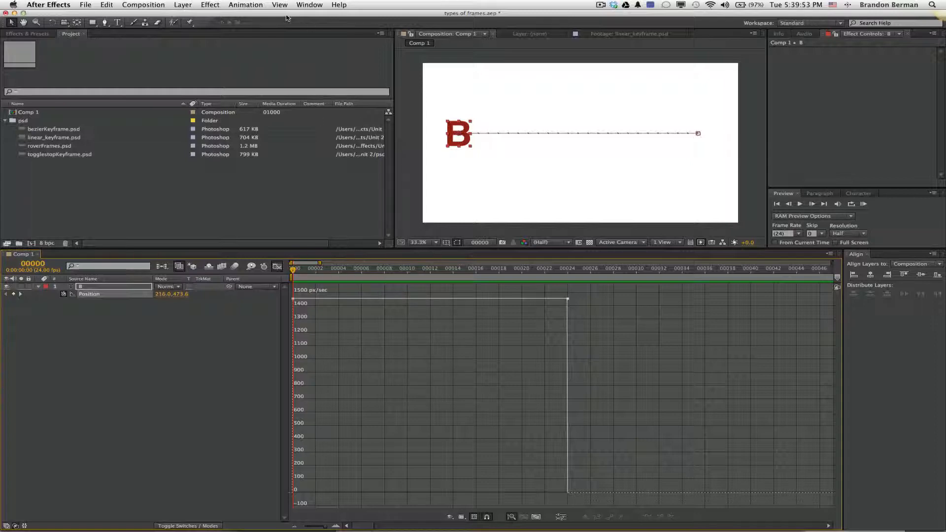
{"action": "left_click", "coordinate": [279, 5]}
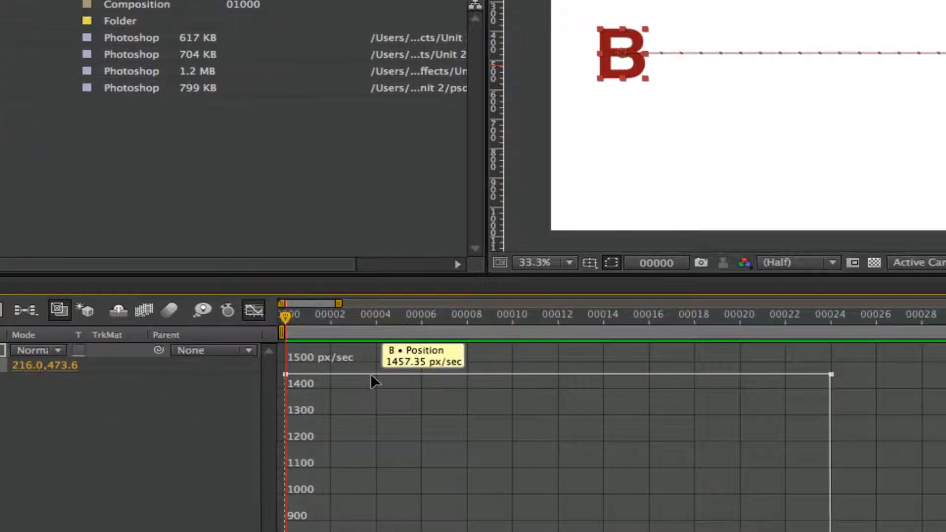
{"action": "mouse_move", "coordinate": [421, 373]}
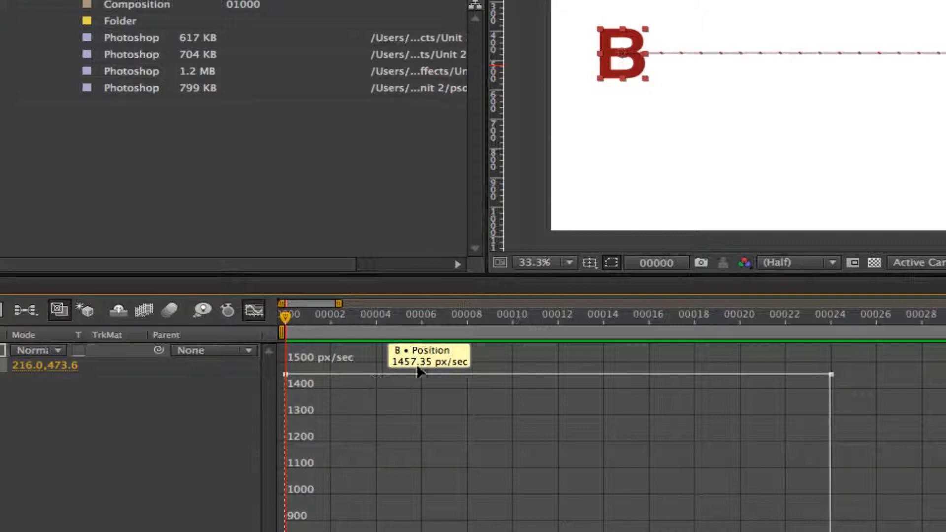
{"action": "mouse_move", "coordinate": [855, 355]}
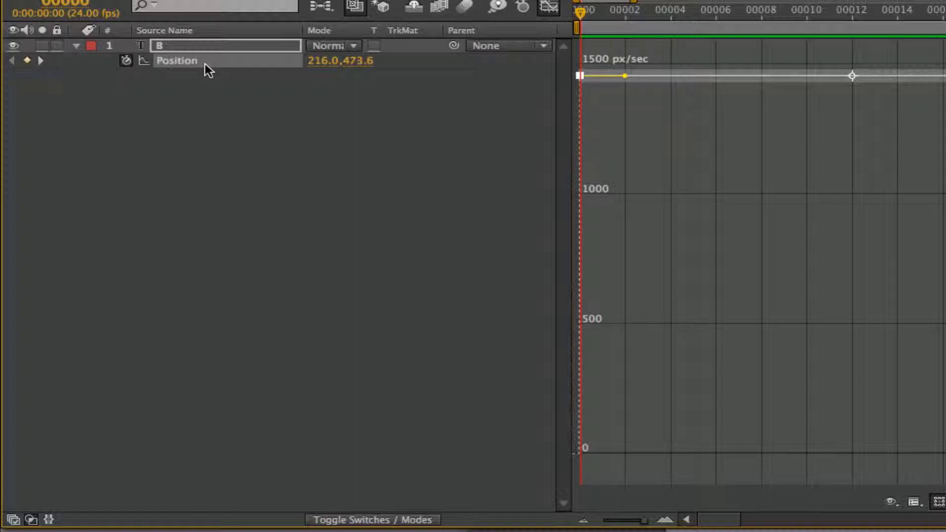
{"action": "right_click", "coordinate": [177, 60]}
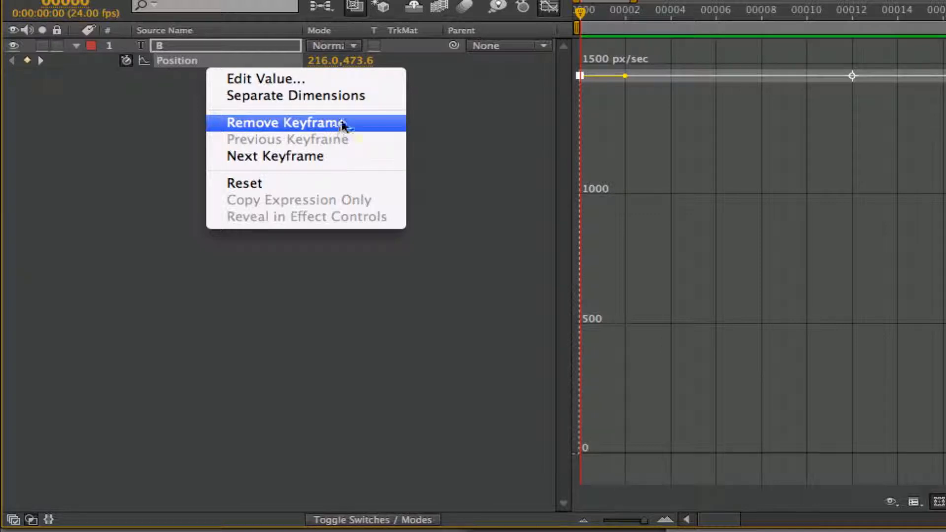
- Split B's Position into separate X and Y dimensions and show the X Position curve
{"action": "left_click", "coordinate": [294, 95]}
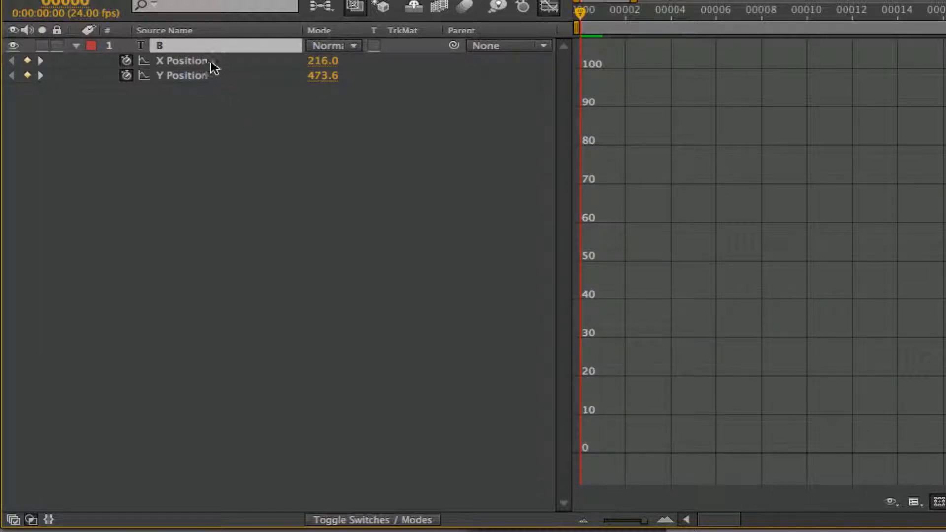
{"action": "left_click", "coordinate": [183, 60]}
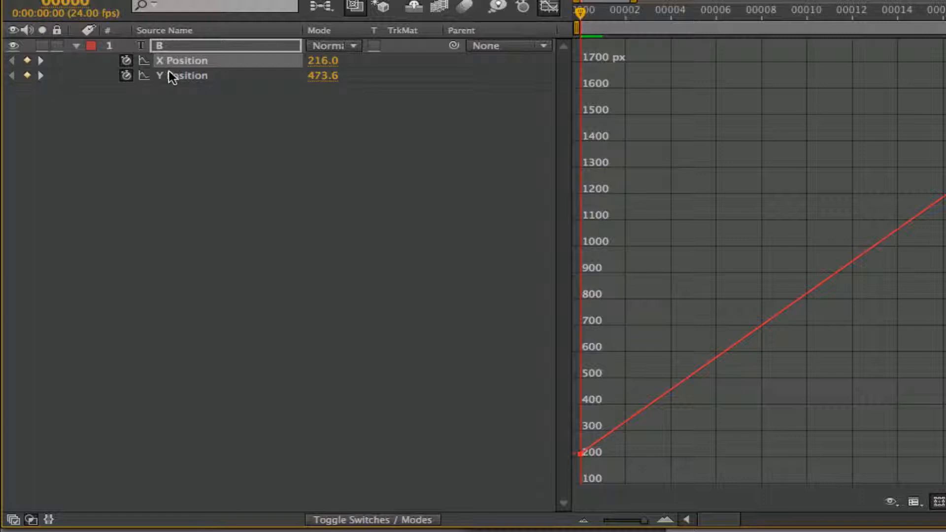
{"action": "mouse_move", "coordinate": [208, 80]}
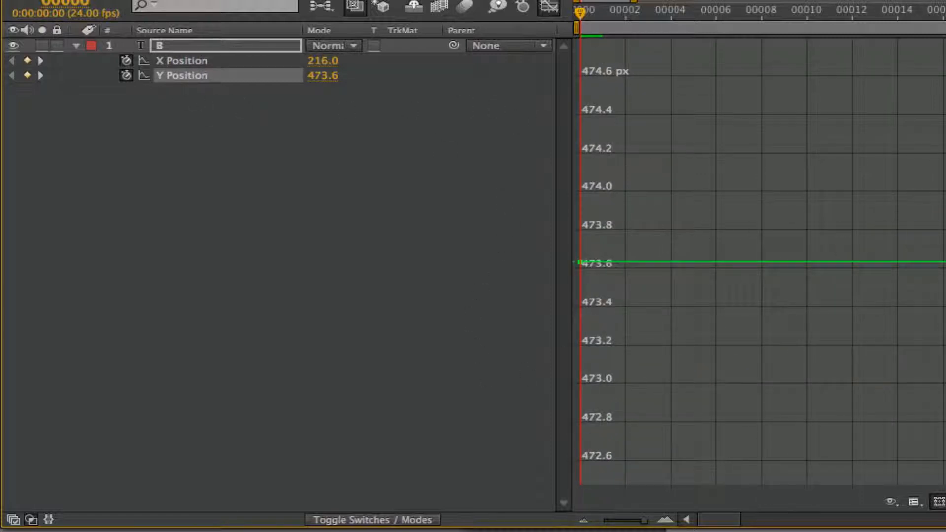
{"action": "mouse_move", "coordinate": [260, 60]}
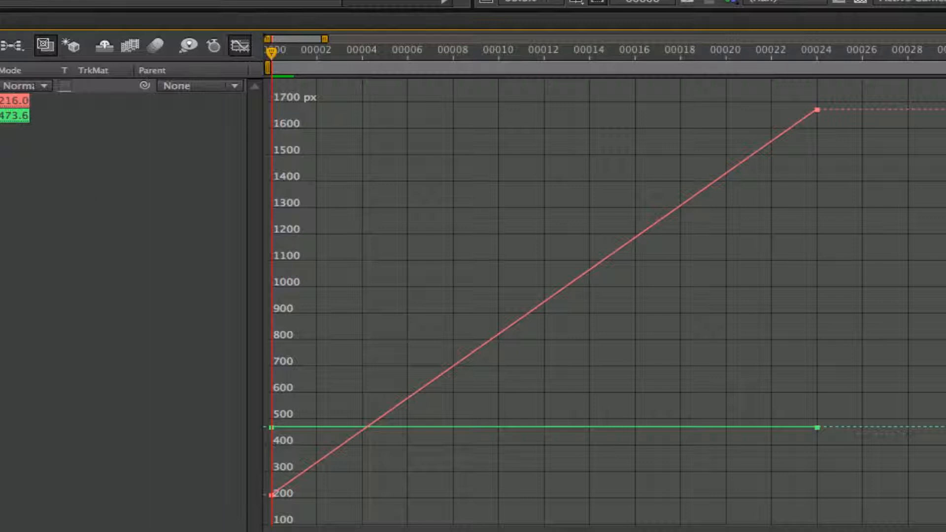
{"action": "mouse_move", "coordinate": [436, 433]}
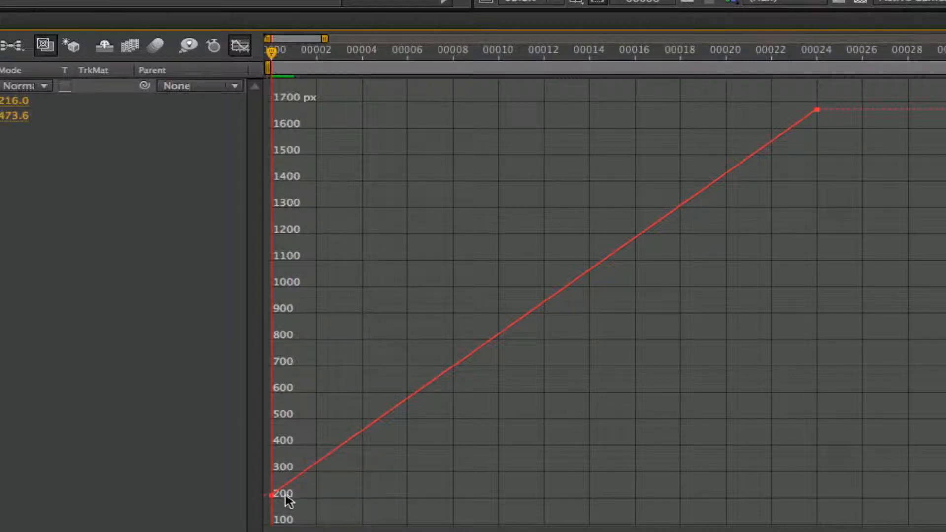
{"action": "mouse_move", "coordinate": [302, 100]}
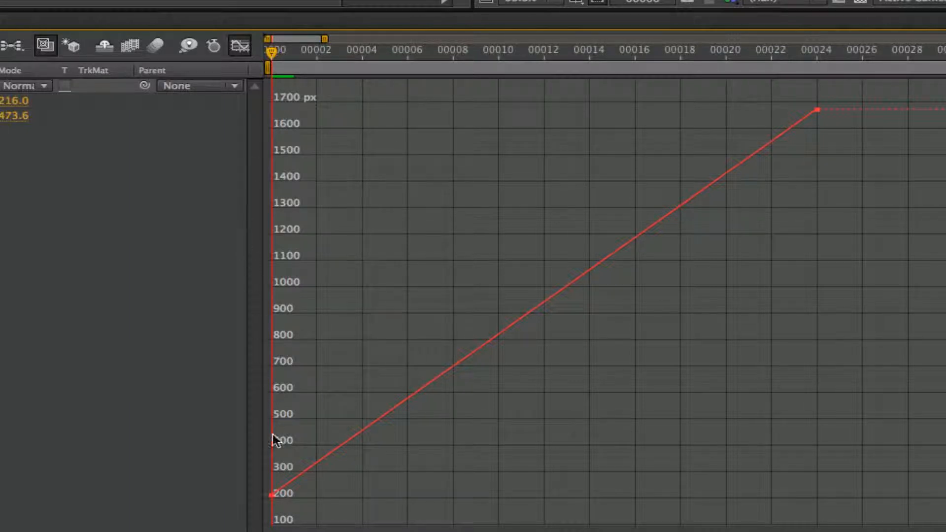
{"action": "mouse_move", "coordinate": [295, 108]}
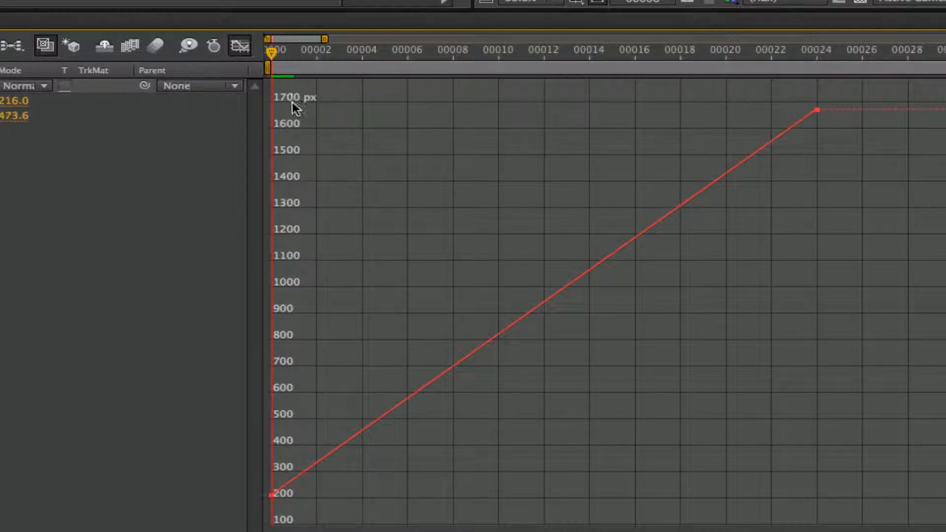
{"action": "mouse_move", "coordinate": [289, 116]}
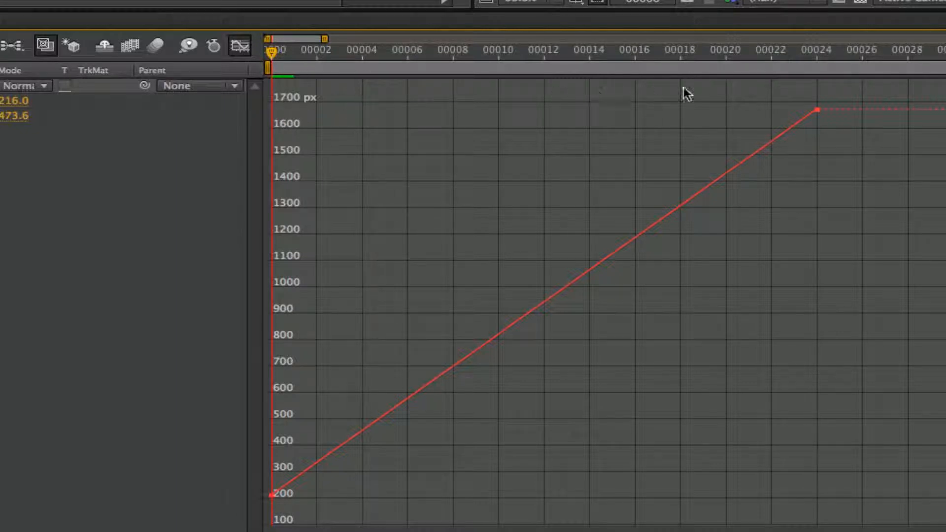
{"action": "mouse_move", "coordinate": [742, 210]}
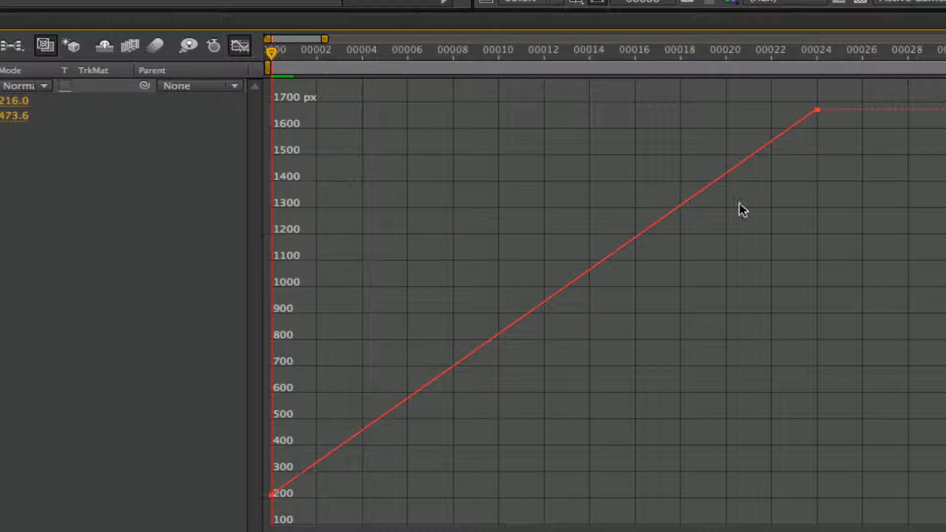
{"action": "mouse_move", "coordinate": [293, 398]}
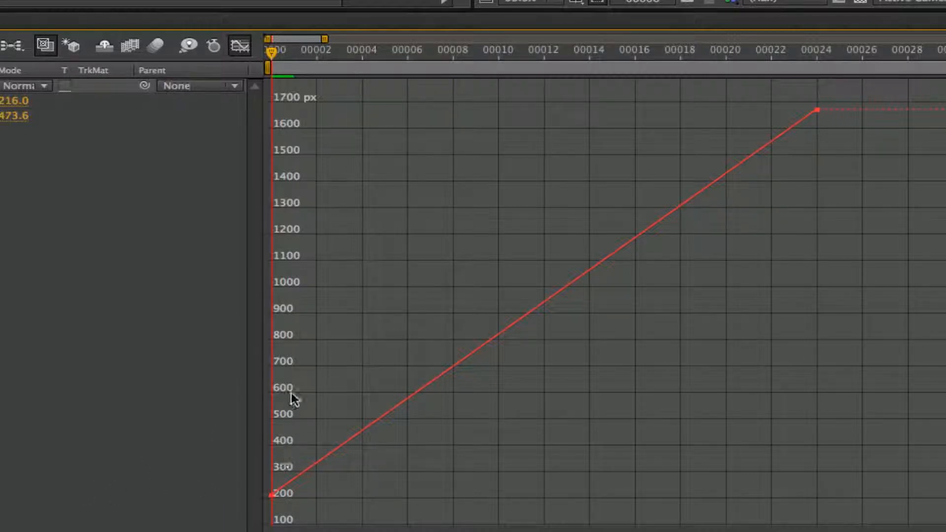
{"action": "mouse_move", "coordinate": [365, 97]}
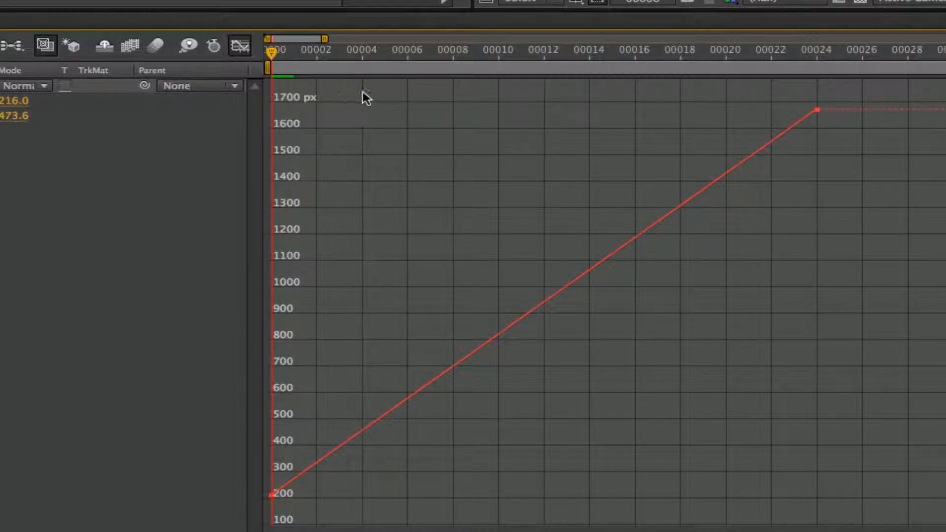
{"action": "mouse_move", "coordinate": [363, 365]}
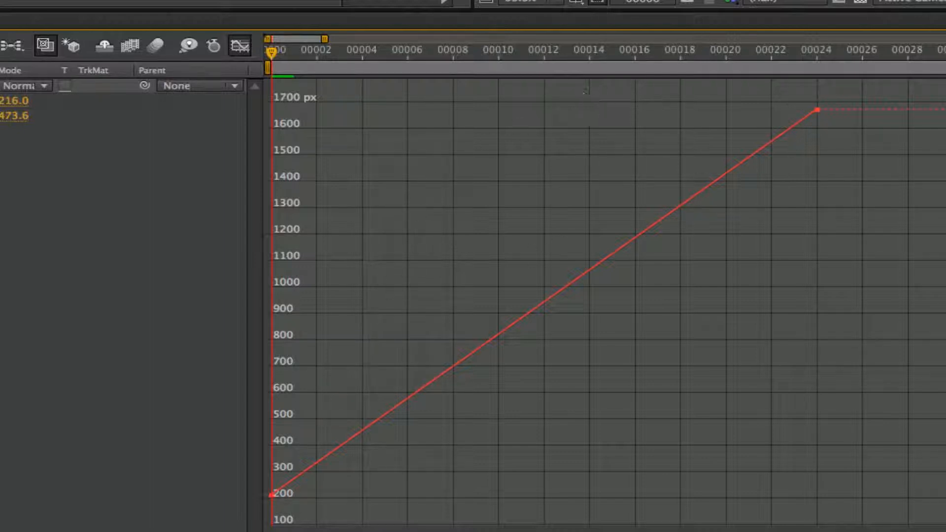
{"action": "mouse_move", "coordinate": [320, 100]}
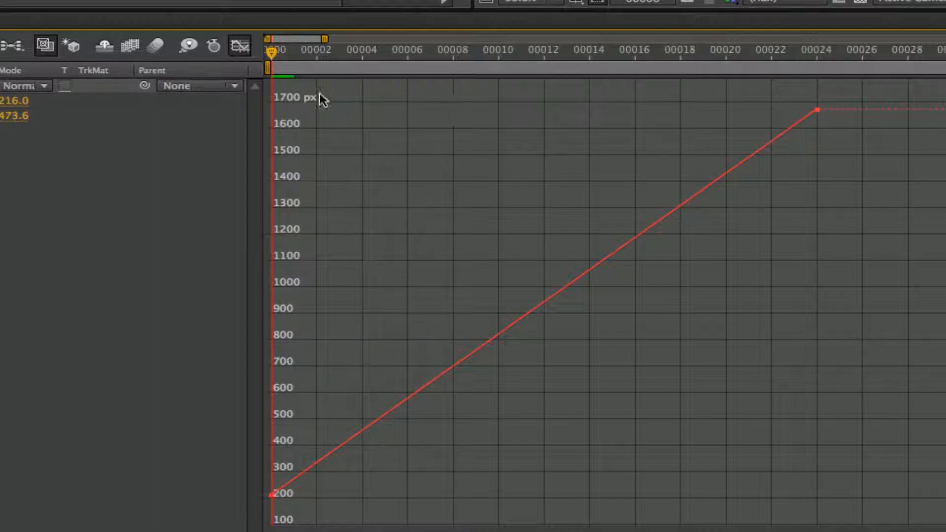
{"action": "mouse_move", "coordinate": [218, 69]}
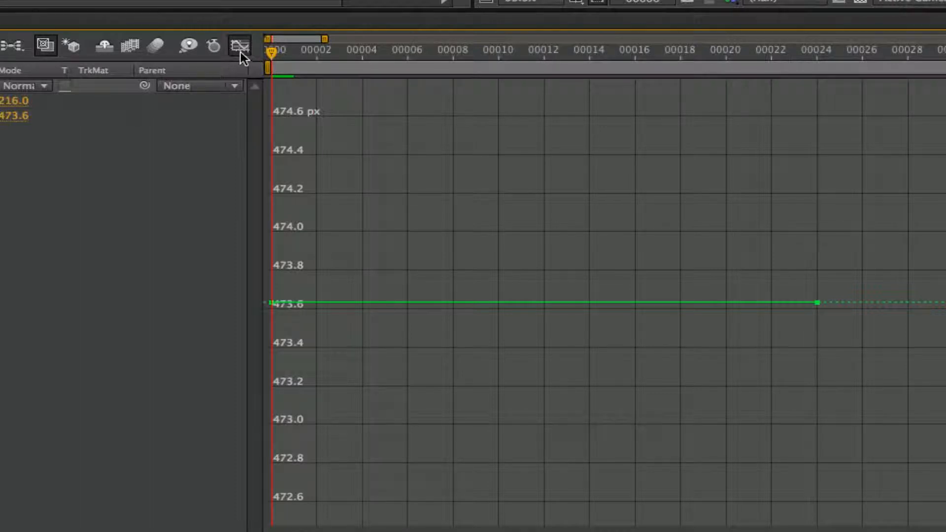
- Display only the X Position curve, rising from 216 to about 1673 px
{"action": "left_click", "coordinate": [239, 46]}
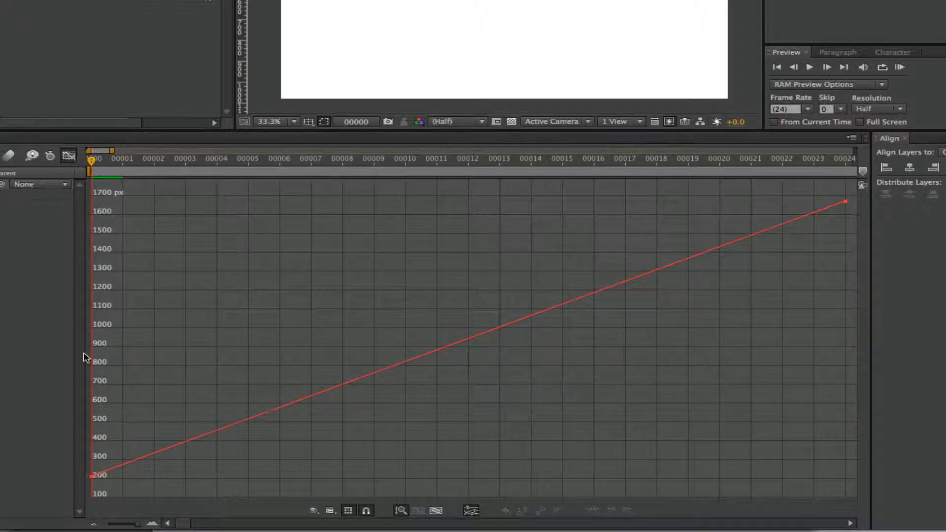
{"action": "mouse_move", "coordinate": [110, 470]}
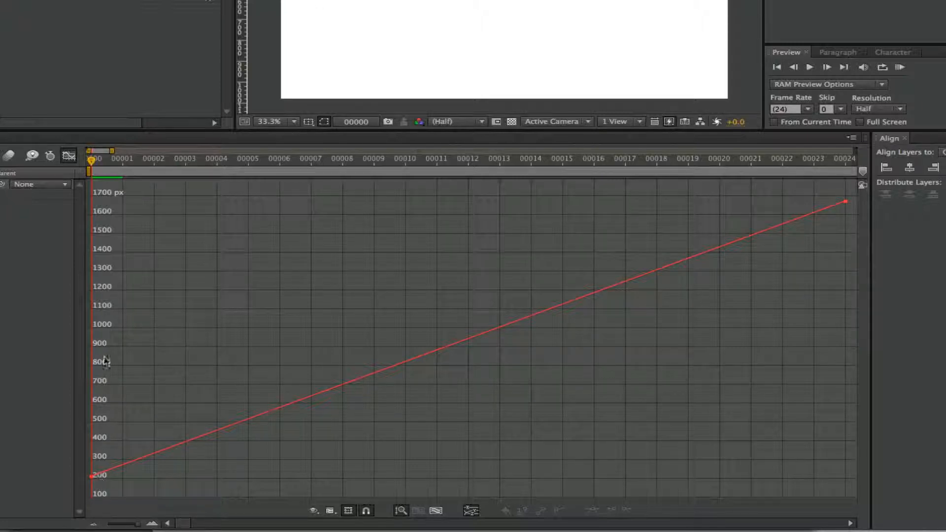
{"action": "mouse_move", "coordinate": [115, 208]}
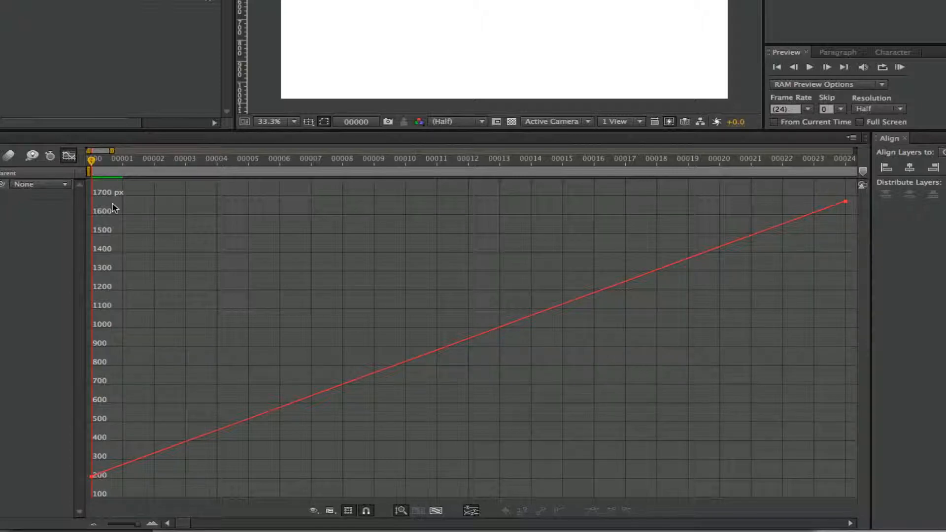
{"action": "mouse_move", "coordinate": [745, 161]}
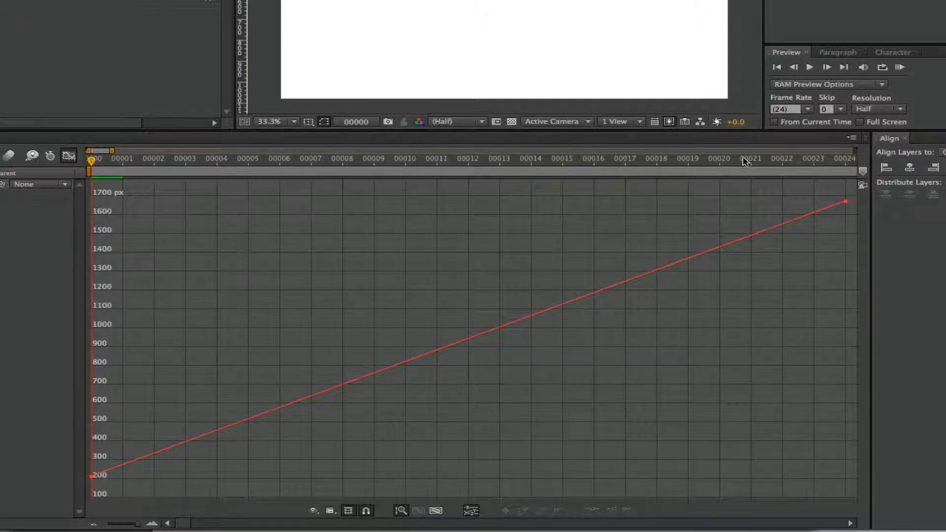
{"action": "mouse_move", "coordinate": [720, 162]}
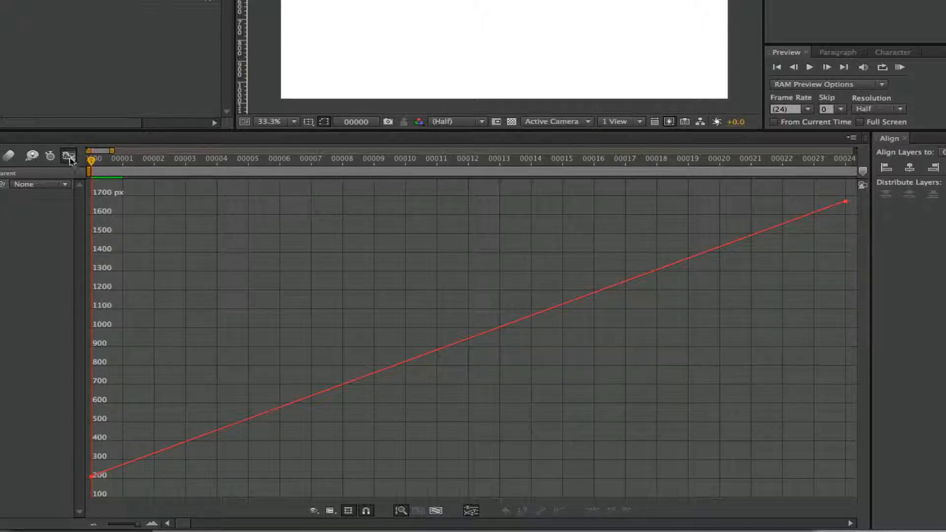
- Leave the Graph Editor and inspect the frame-24 keyframe's temporal interpolation, keeping Linear
{"action": "left_click", "coordinate": [68, 154]}
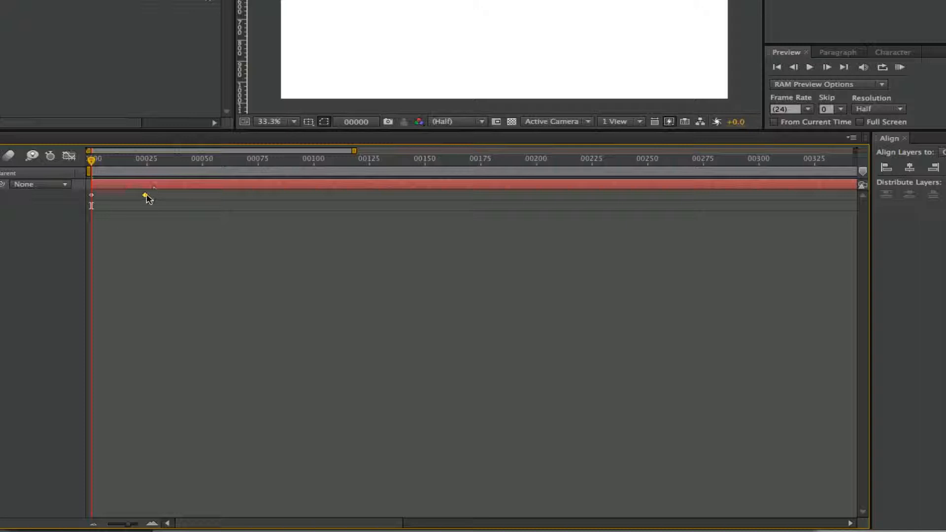
{"action": "right_click", "coordinate": [145, 197]}
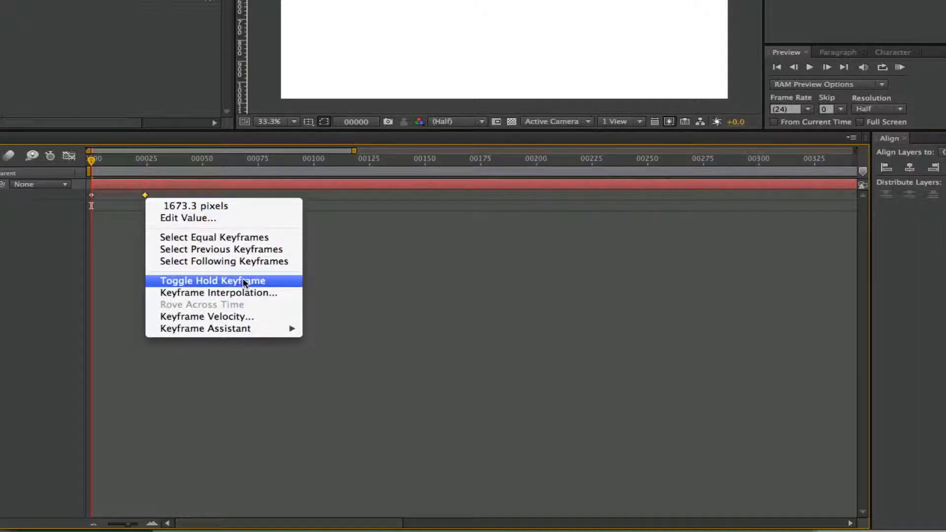
{"action": "left_click", "coordinate": [219, 293]}
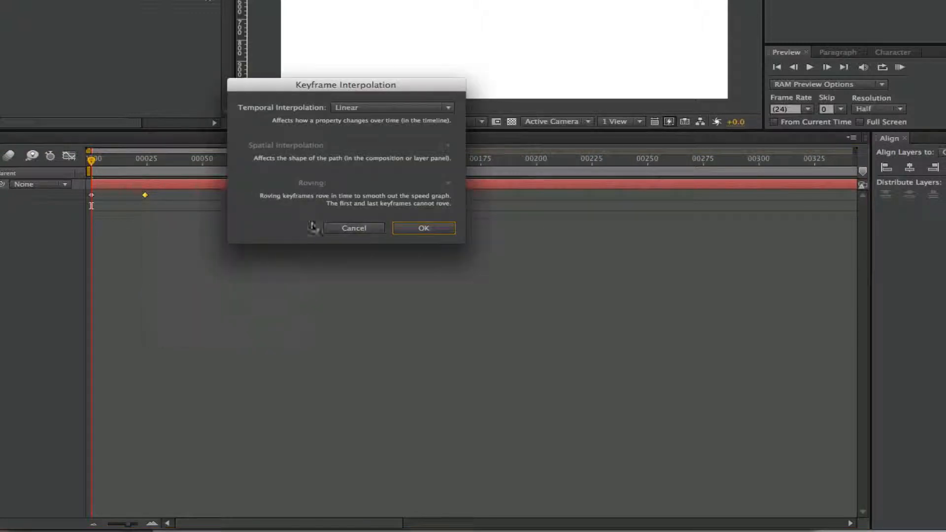
{"action": "left_click", "coordinate": [391, 107]}
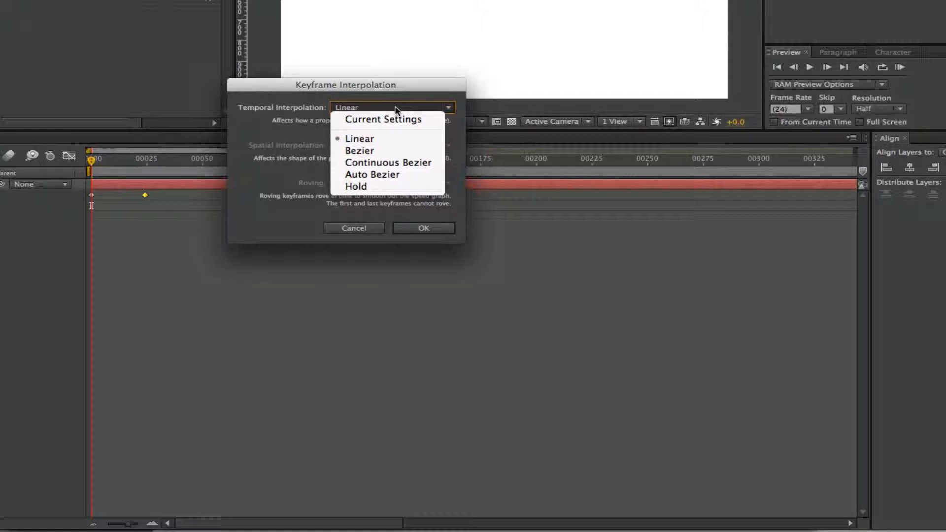
{"action": "mouse_move", "coordinate": [360, 139]}
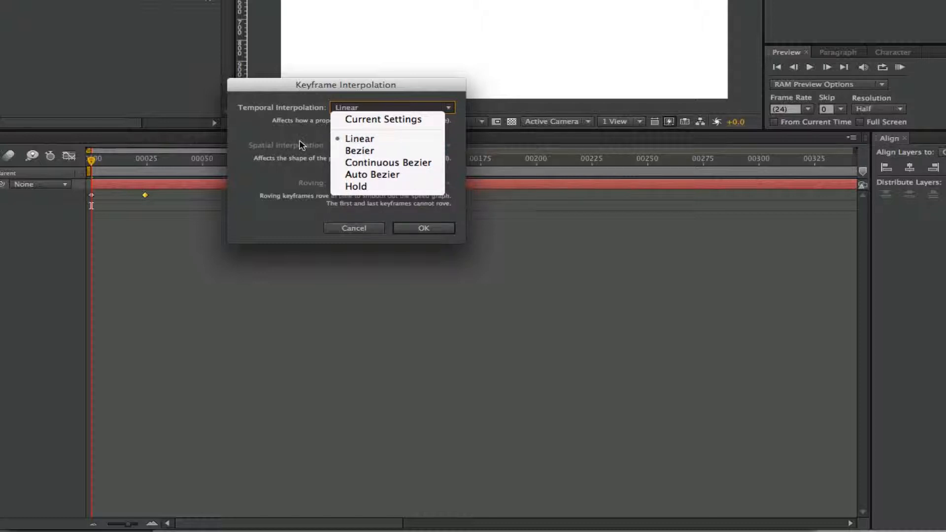
{"action": "left_click", "coordinate": [360, 138]}
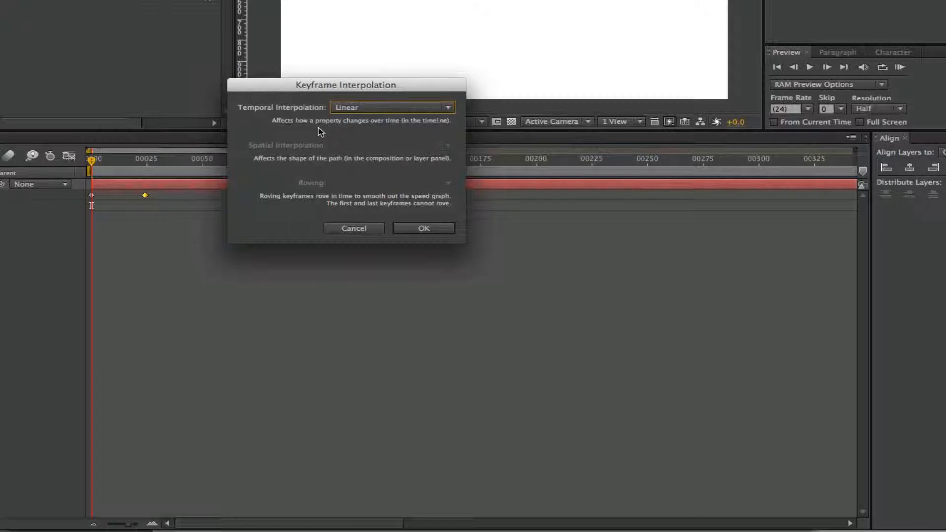
{"action": "mouse_move", "coordinate": [279, 149]}
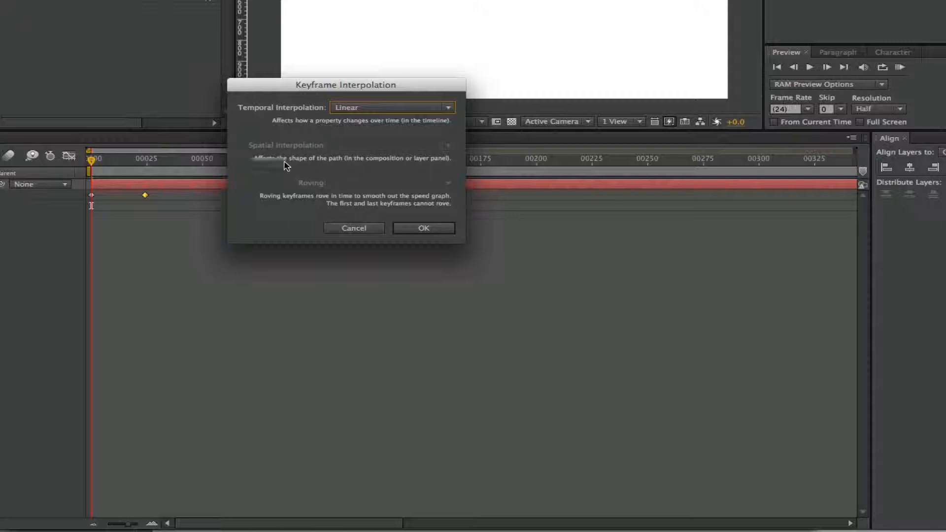
{"action": "mouse_move", "coordinate": [413, 195]}
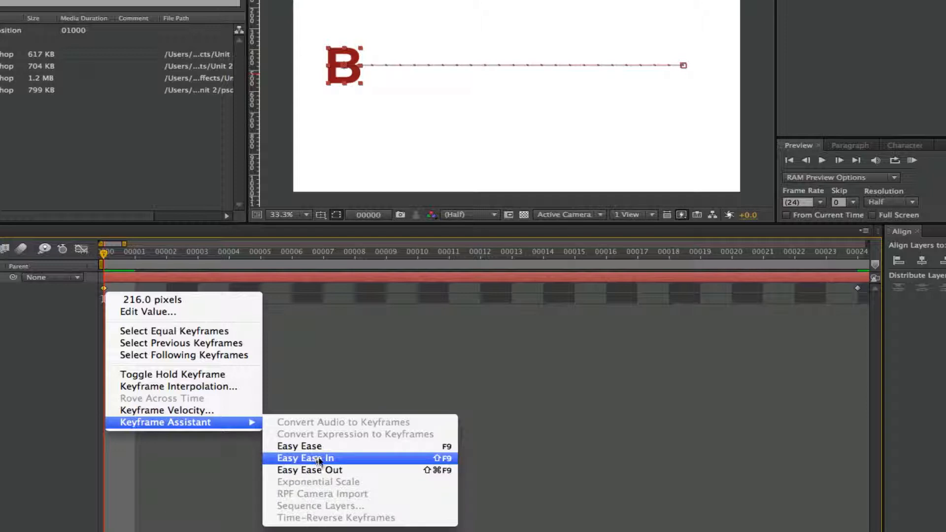
{"action": "mouse_move", "coordinate": [324, 470]}
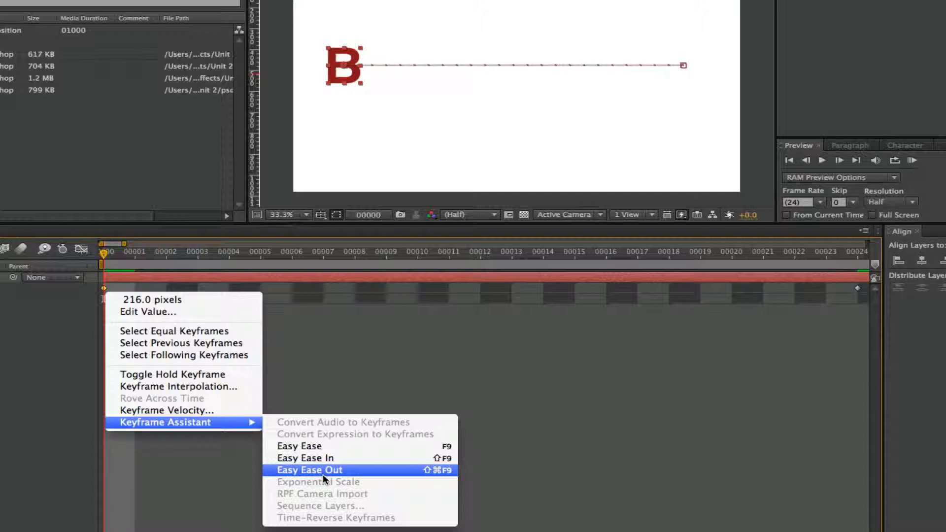
- Apply Easy Ease Out to B's first X Position keyframe at 216 px
{"action": "left_click", "coordinate": [309, 470]}
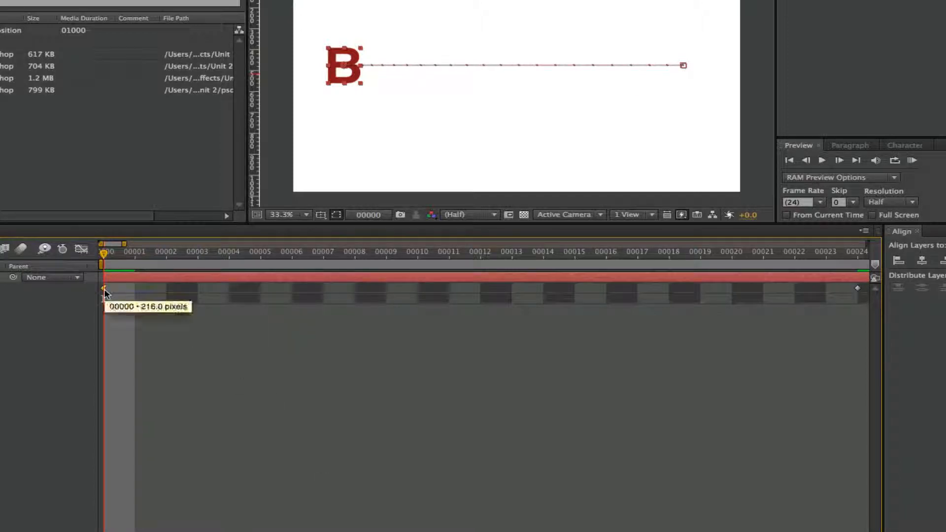
{"action": "left_click", "coordinate": [80, 248]}
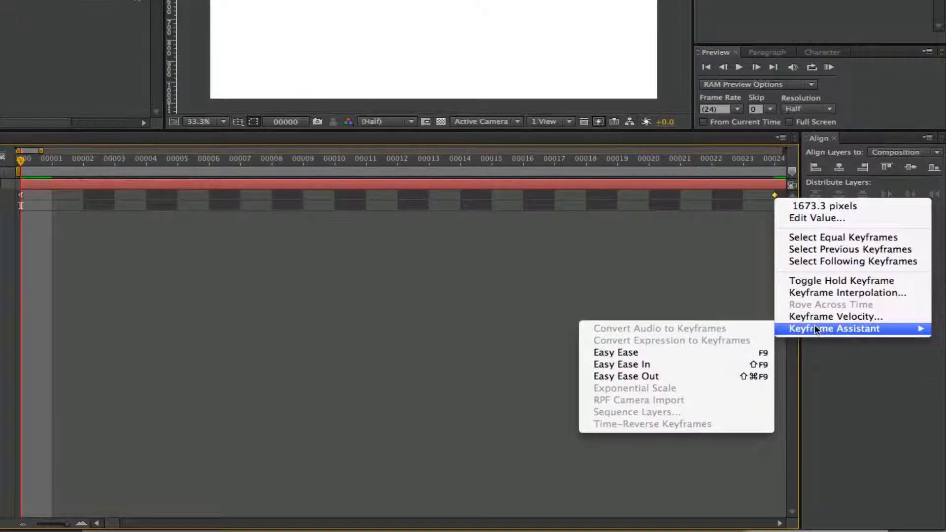
{"action": "mouse_move", "coordinate": [625, 376]}
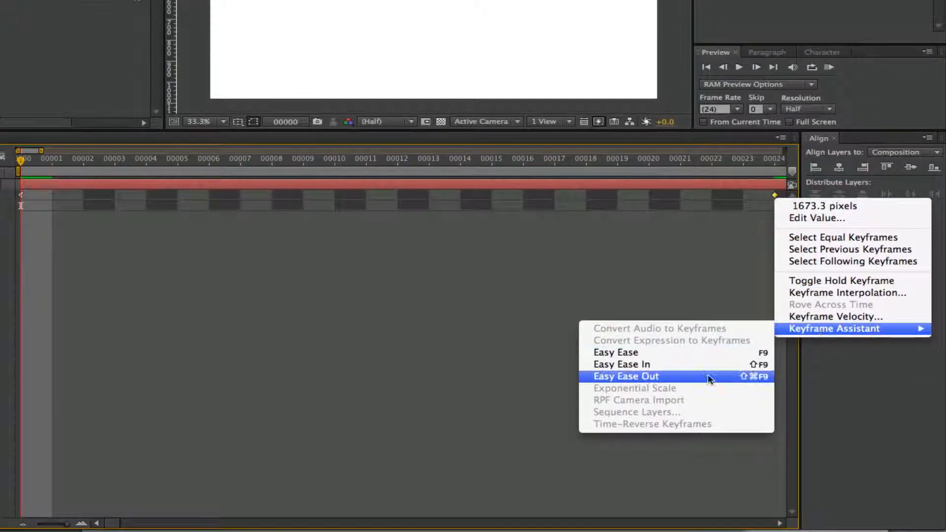
{"action": "mouse_move", "coordinate": [621, 363]}
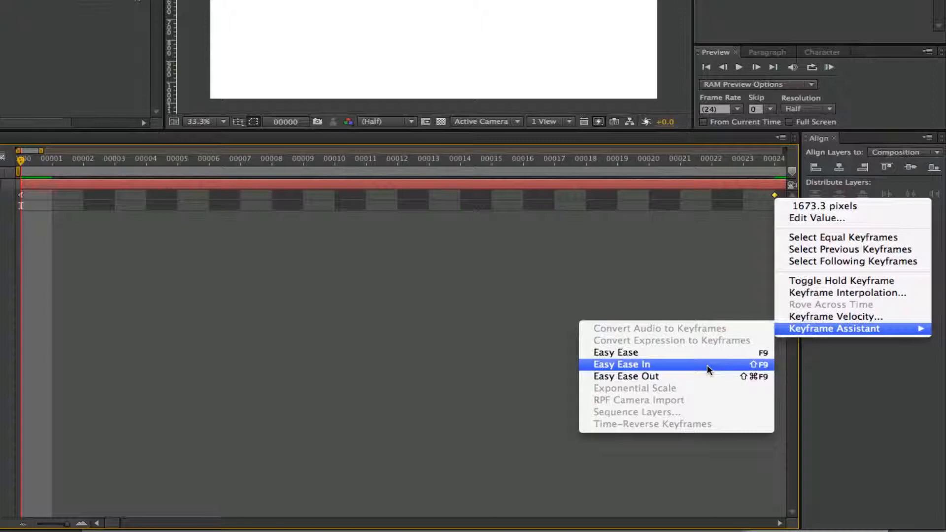
- Apply Easy Ease In to B's final X Position keyframe at 1673.3 px
{"action": "left_click", "coordinate": [621, 365]}
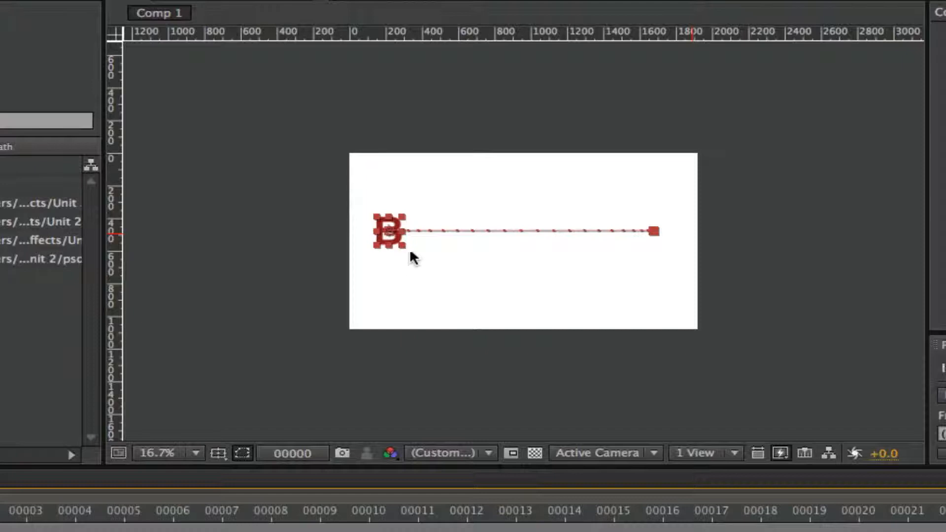
{"action": "mouse_move", "coordinate": [442, 243]}
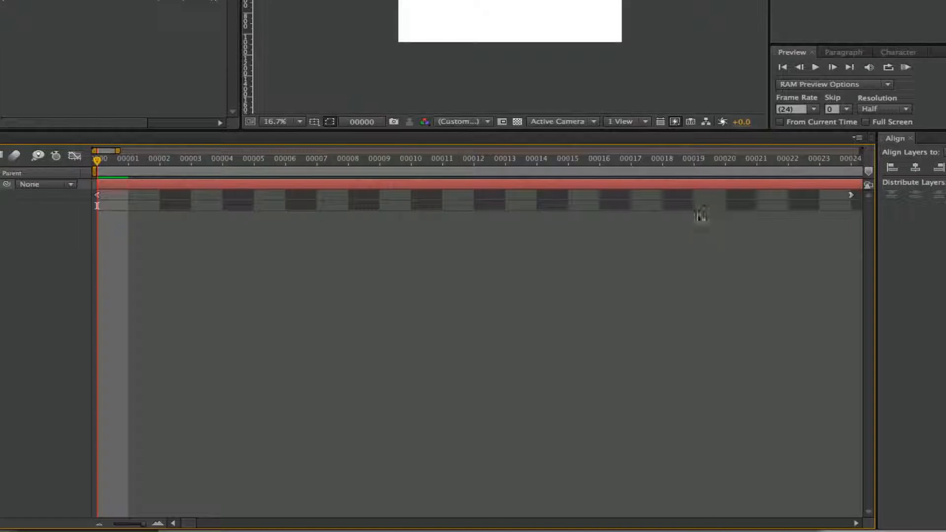
{"action": "mouse_move", "coordinate": [136, 326]}
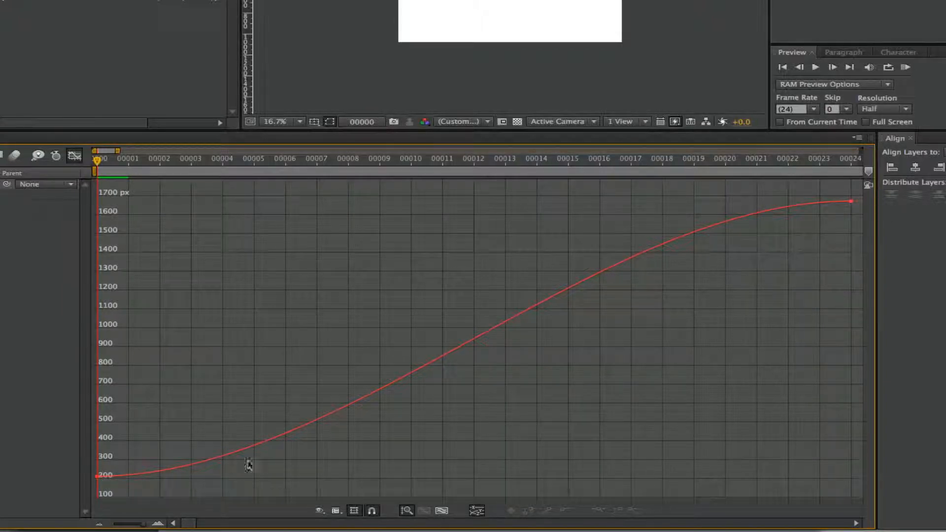
{"action": "mouse_move", "coordinate": [543, 247]}
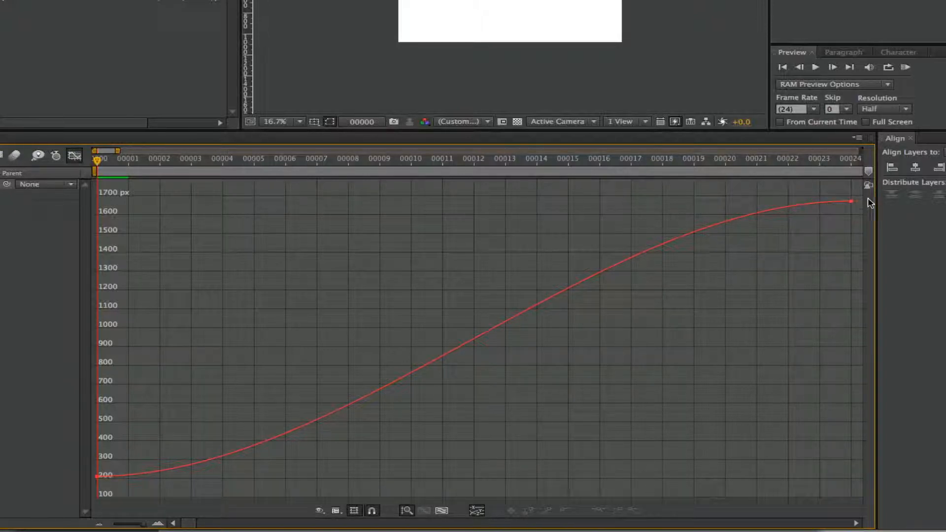
{"action": "mouse_move", "coordinate": [530, 215]}
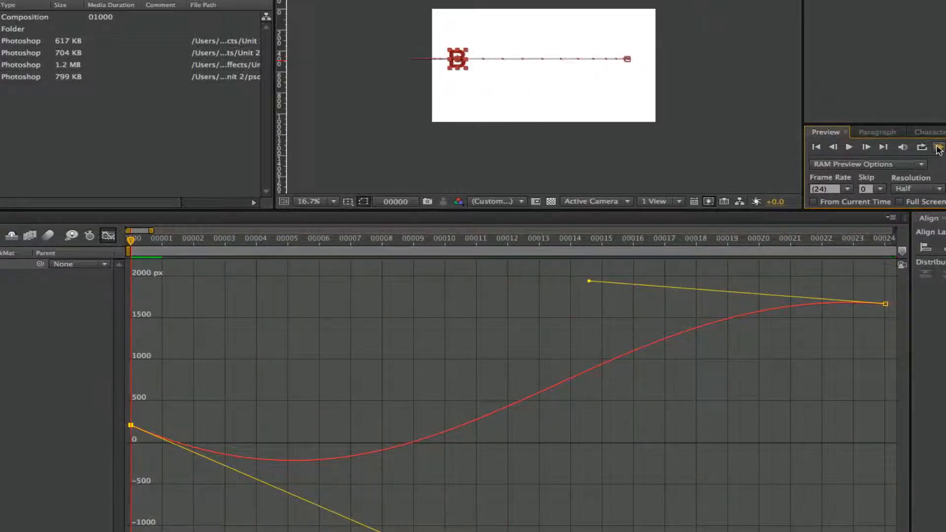
- Preview the letter B's animation with the reshaped, dipping X Position curve
{"action": "left_click", "coordinate": [938, 146]}
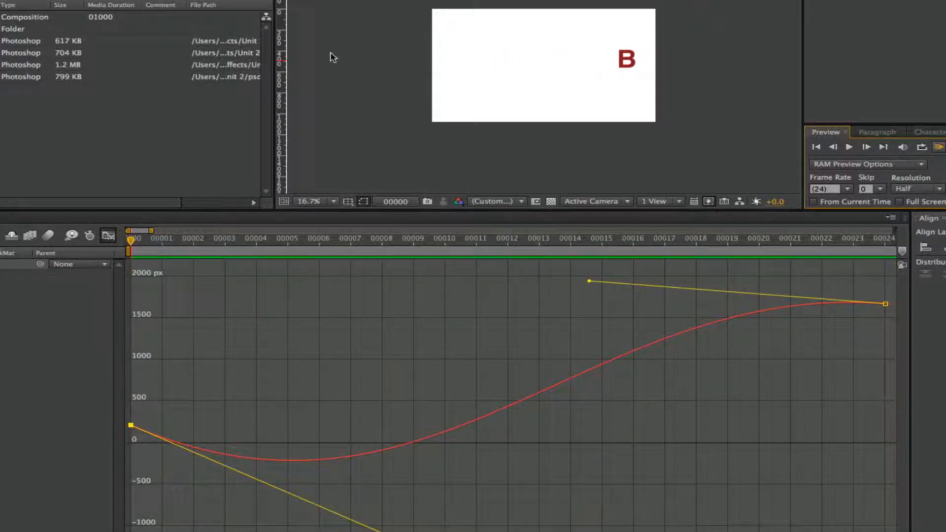